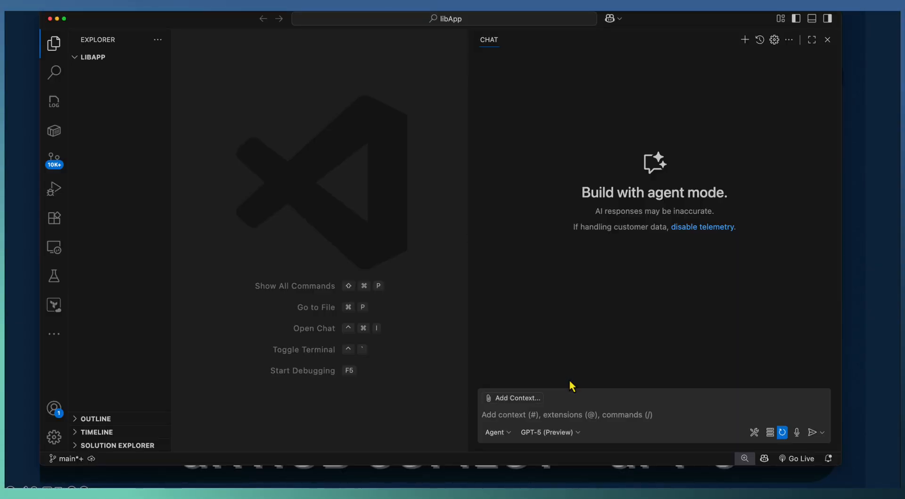
mouse_move(98, 63)
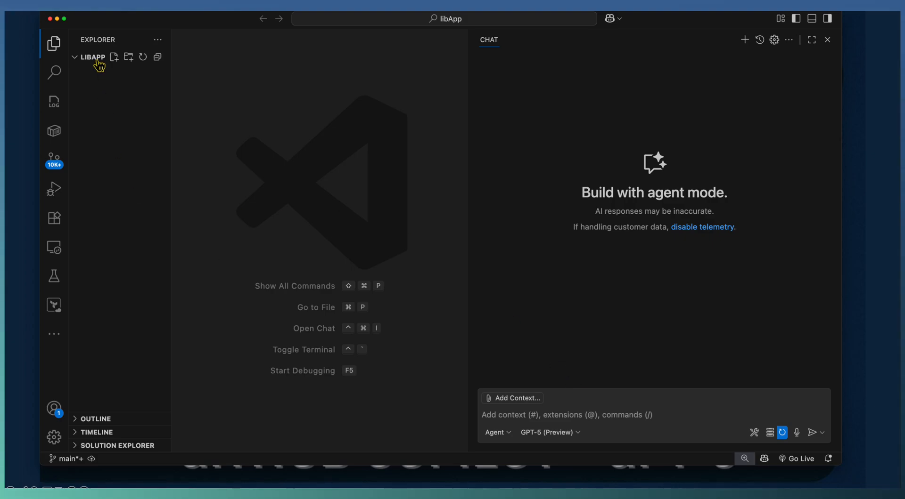
mouse_move(493, 425)
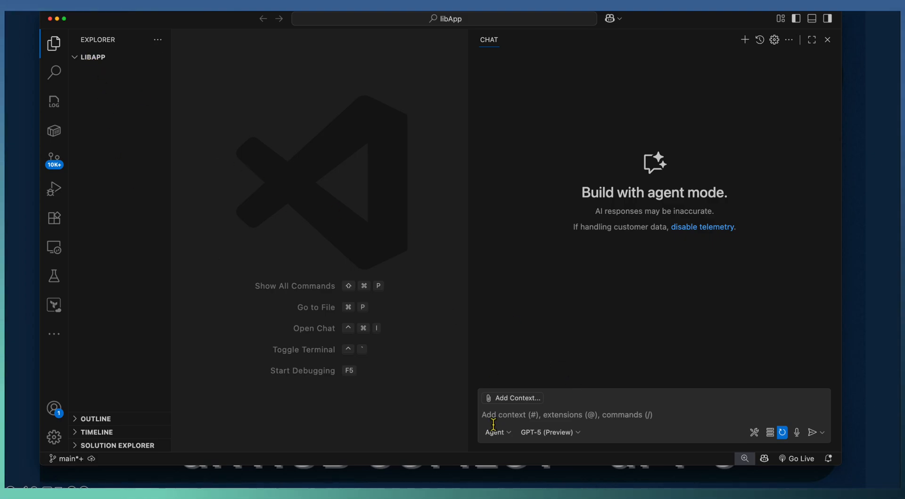
mouse_move(516, 381)
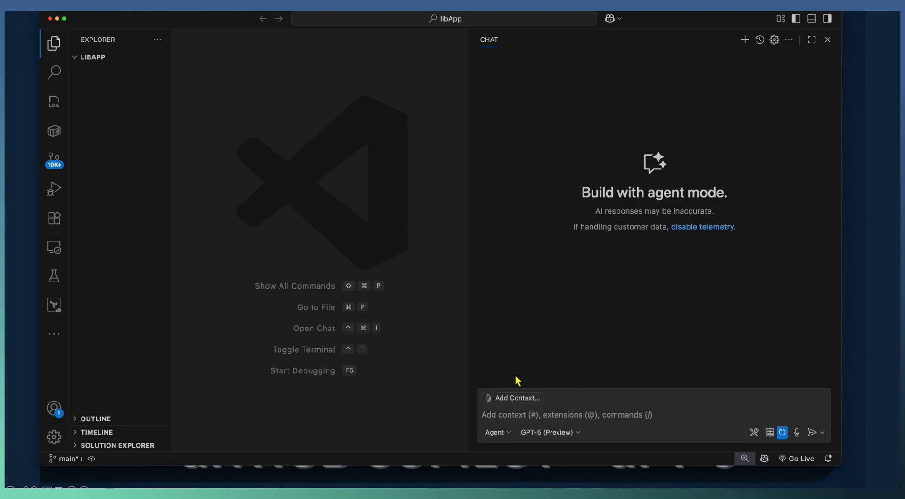
Open library ER Diagram.png from Documents and view it in the browser
click(547, 433)
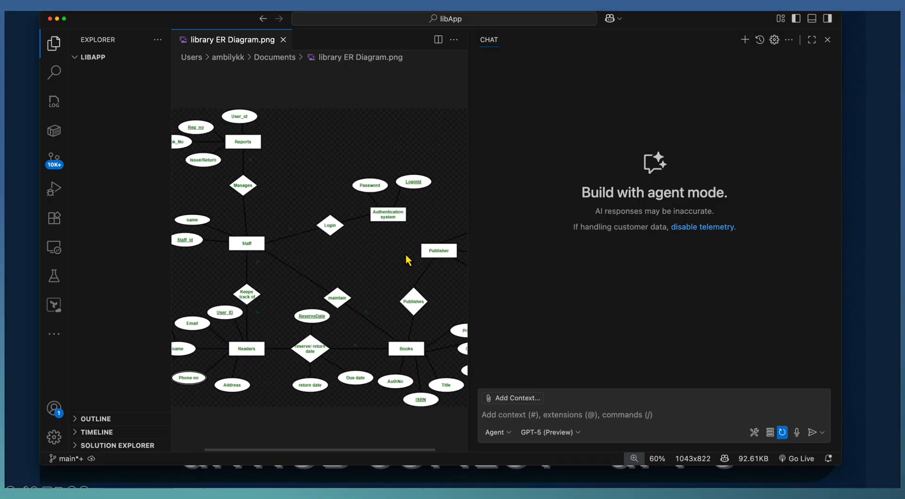
click(284, 40)
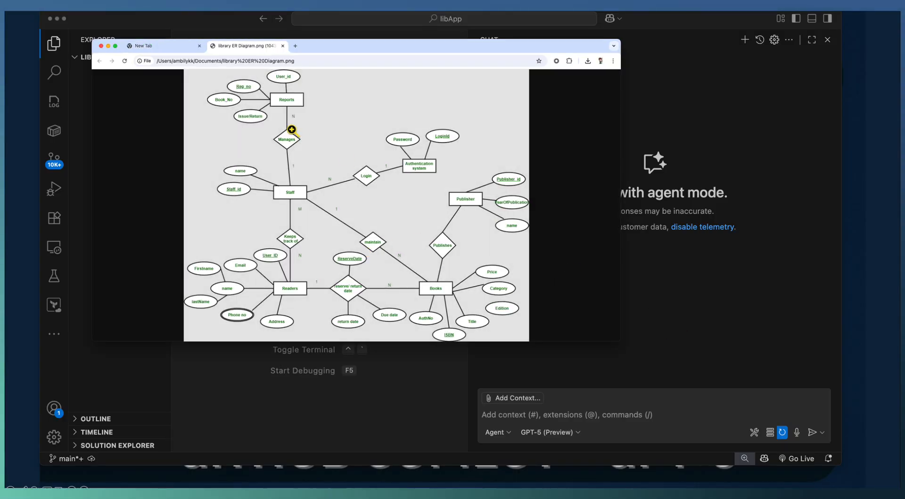
Close Chrome's blank New Tab, leaving only the ER diagram tab
click(199, 46)
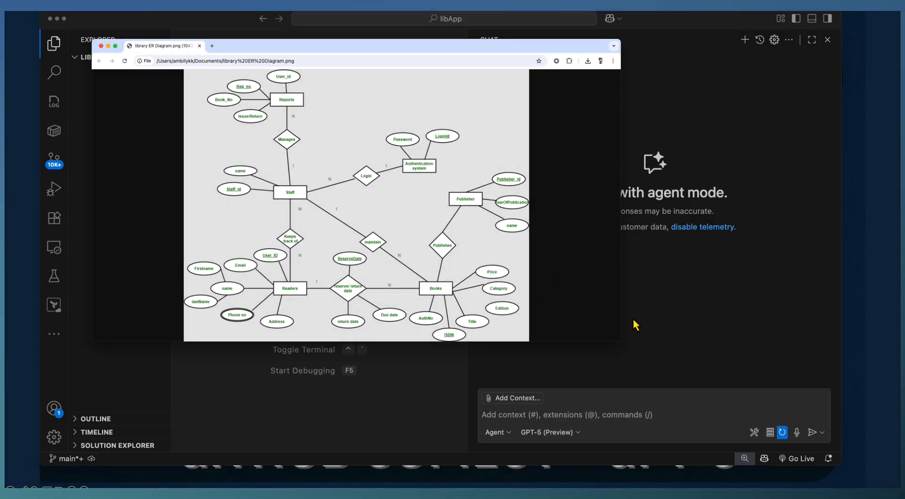
mouse_move(615, 338)
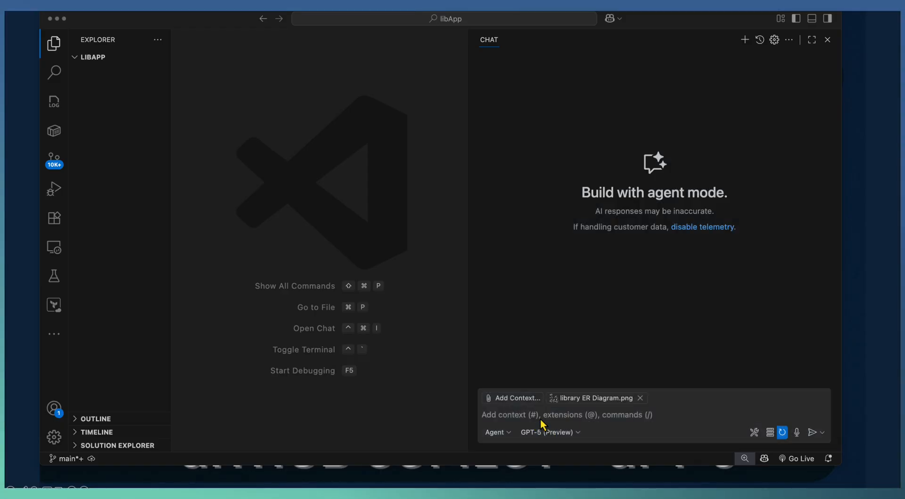
mouse_move(681, 323)
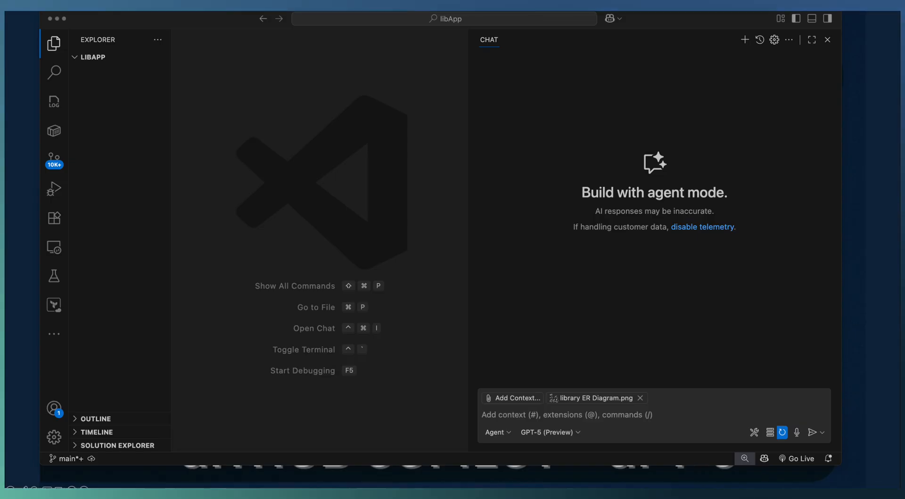
mouse_move(888, 238)
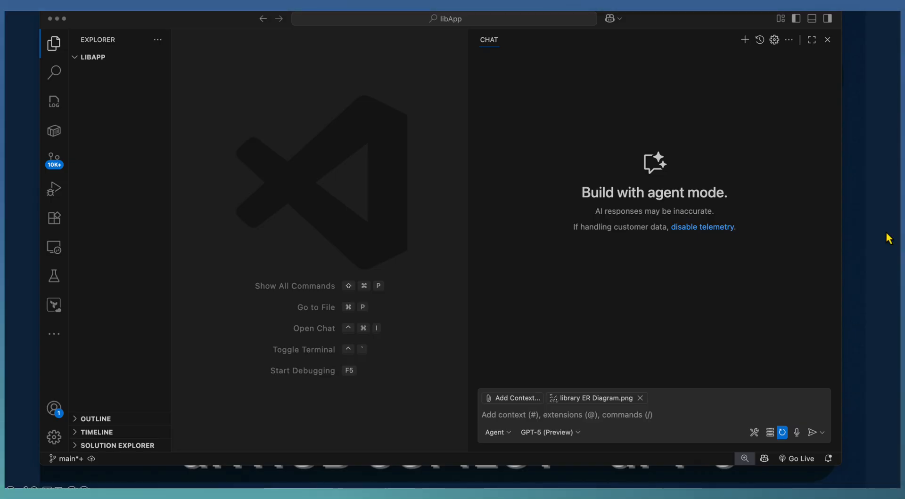
Send the agent a prompt to create a .NET API with a SQLite db and sample data from the attached ER diagram
text(Create a .NET API based on the attached ER diagram. Create SQL Lite db and add sample data for all entities to the database. Define Entity classes and database access classes along with Controller classes)
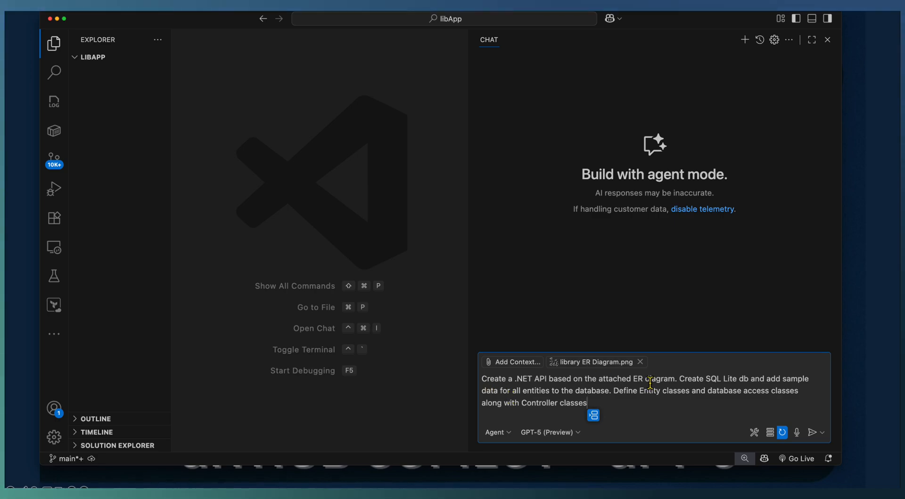
click(812, 433)
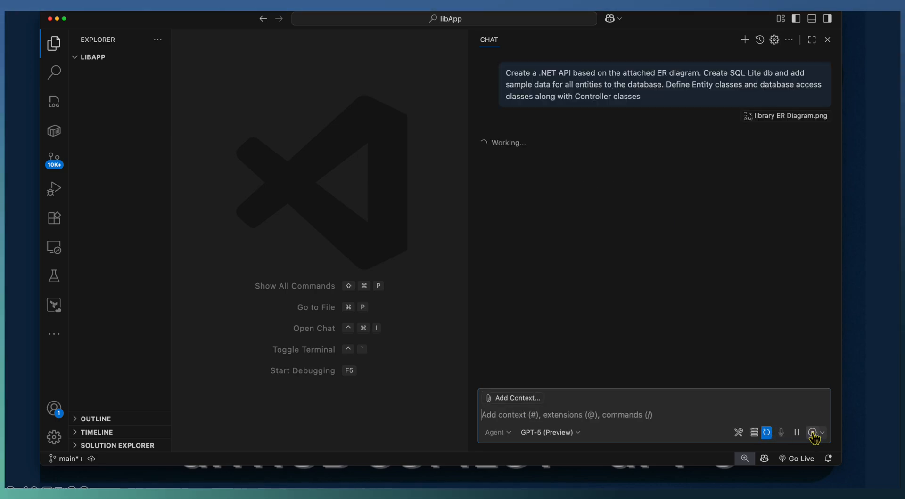
mouse_move(813, 434)
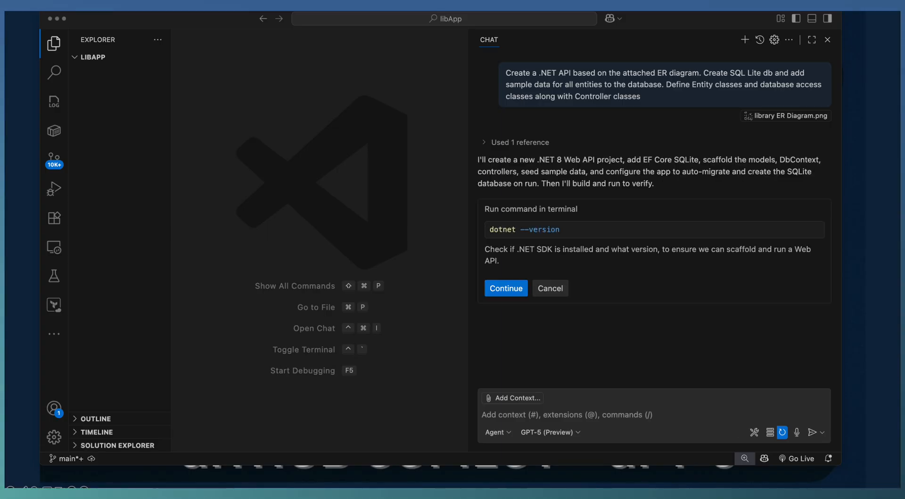
Approve the dotnet --version check, the .NET 9 Web API project creation and the EF Core SQLite/Swagger packages
click(505, 288)
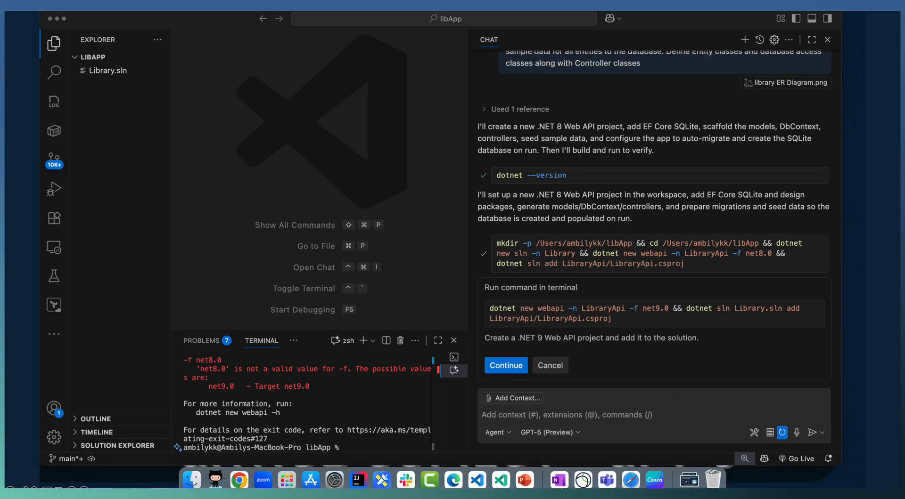
click(505, 365)
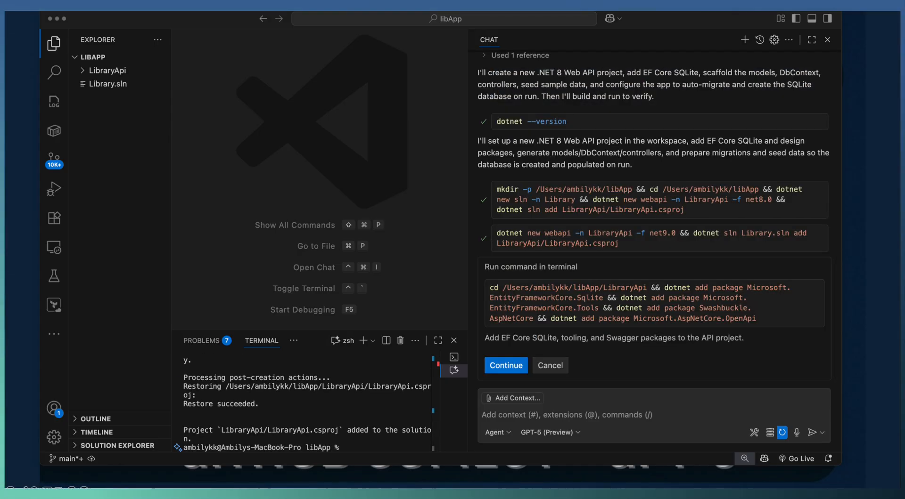
click(506, 364)
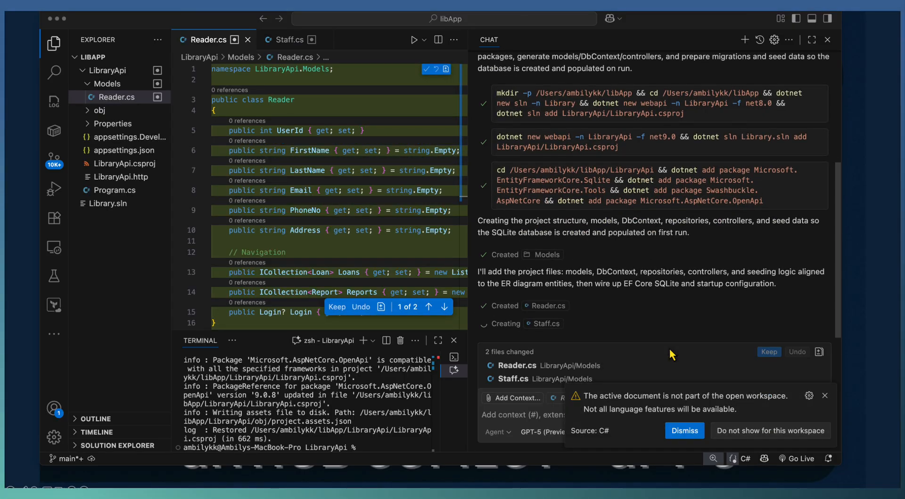
Dismiss the workspace warning while the agent generates Models, Controllers, Data and Repositories
click(684, 431)
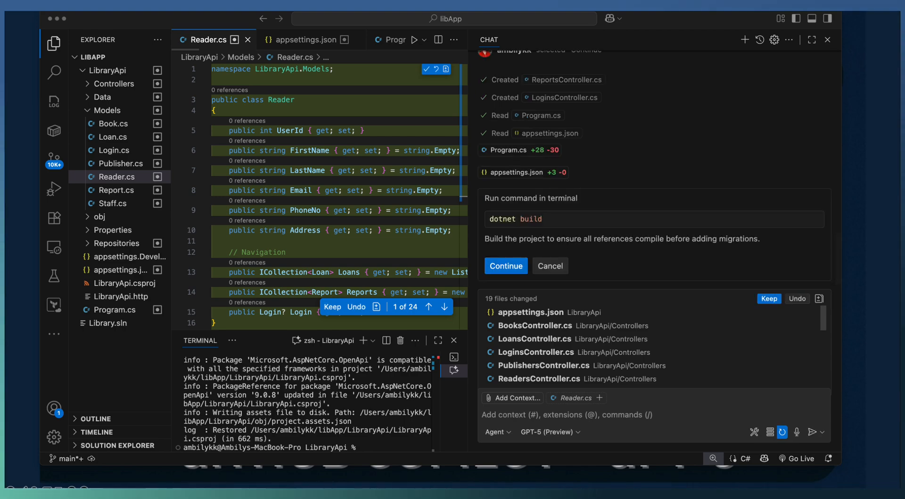
Approve dotnet build, the InitialCreate migration and running the API from the LibraryApi directory
click(505, 266)
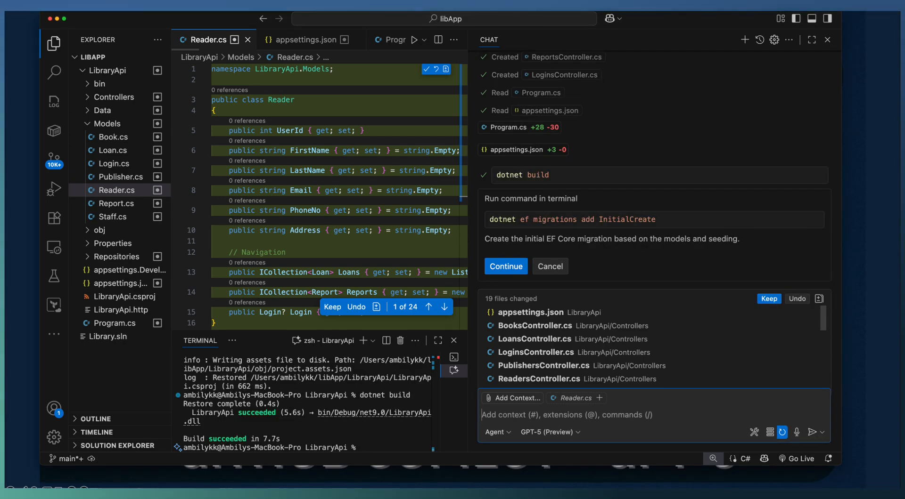
click(505, 266)
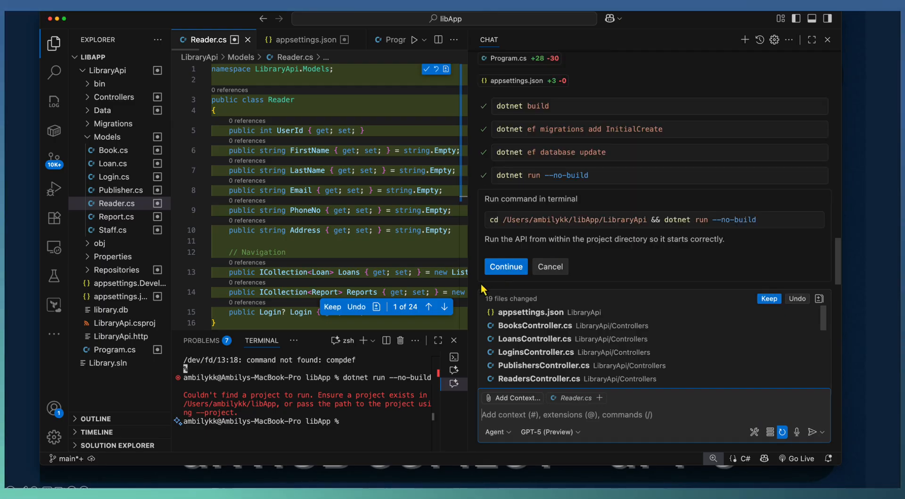
click(505, 266)
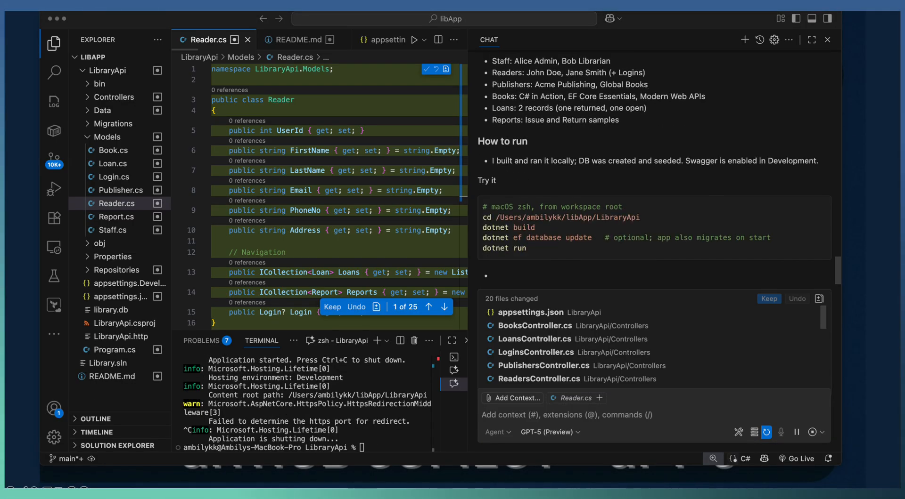
Review the terminal output and run 'dotnet run' in LibraryApi until it listens on localhost:5054
scroll(down, 3)
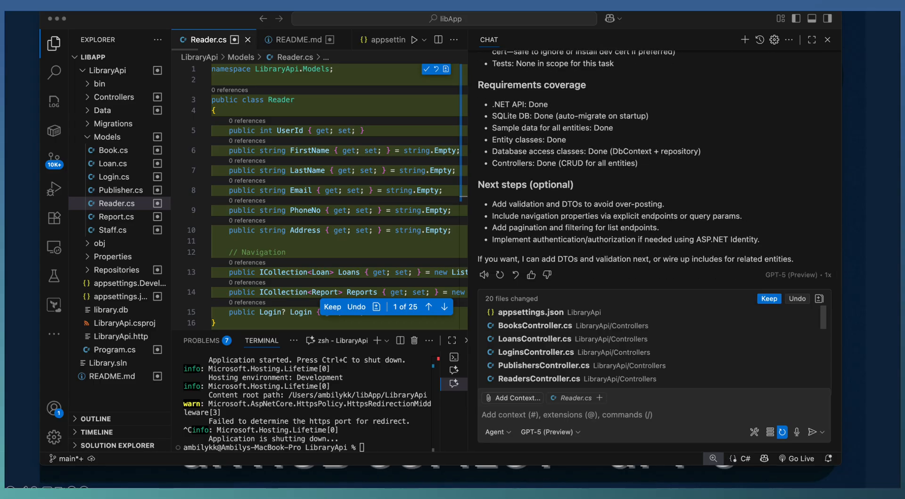
scroll(up, 3)
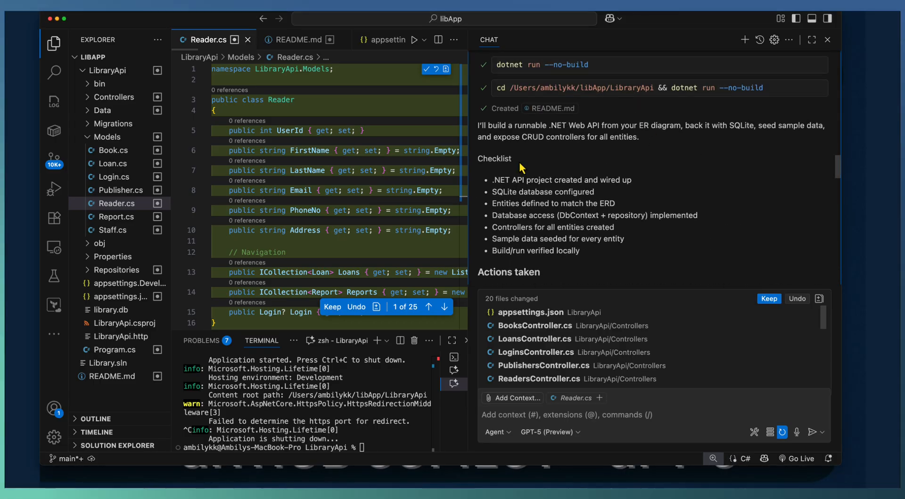
mouse_move(515, 213)
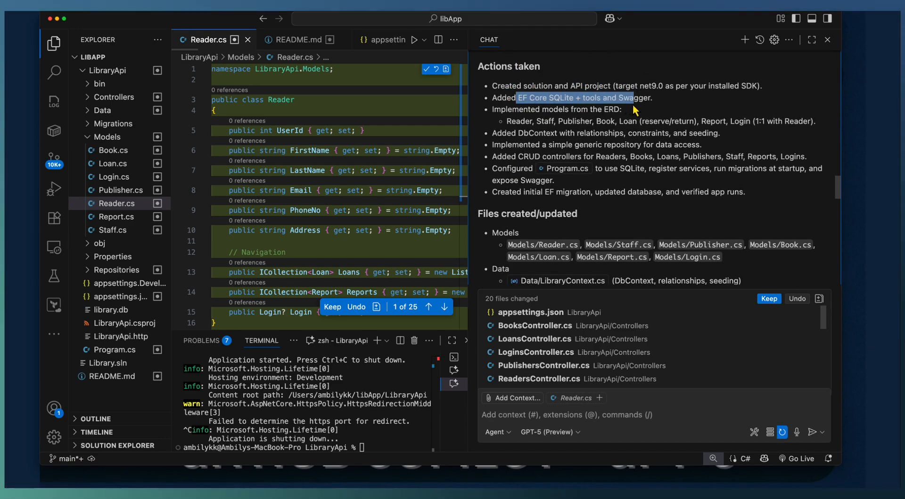
mouse_move(516, 199)
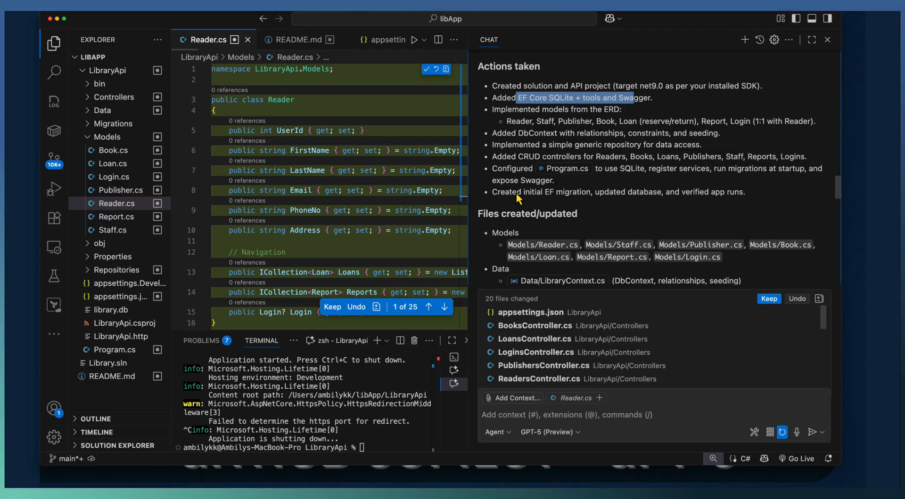
scroll(down, 3)
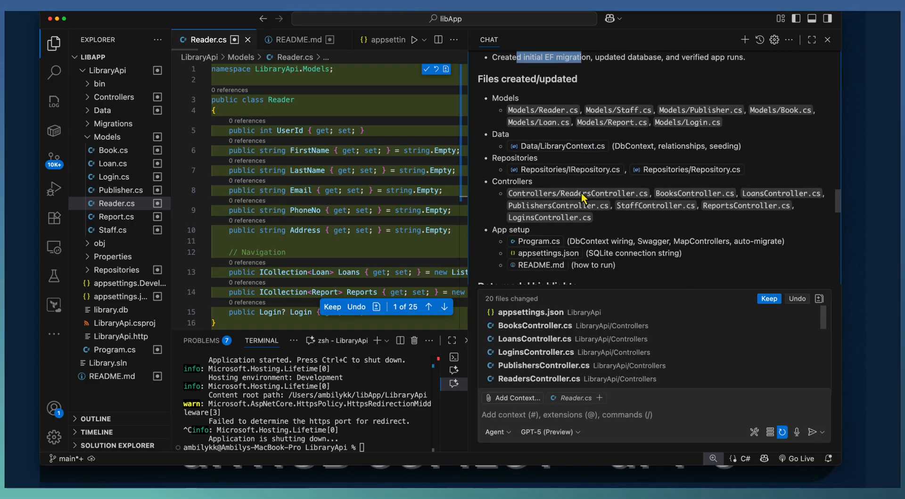
mouse_move(548, 254)
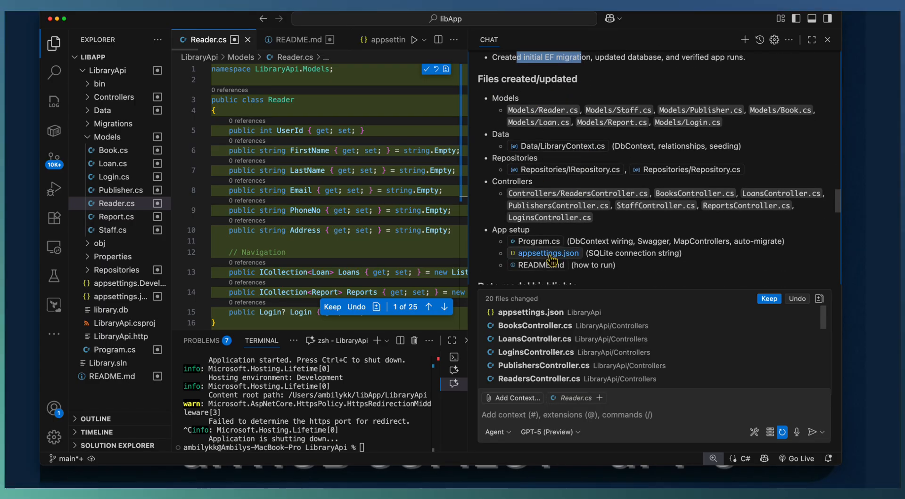
scroll(down, 3)
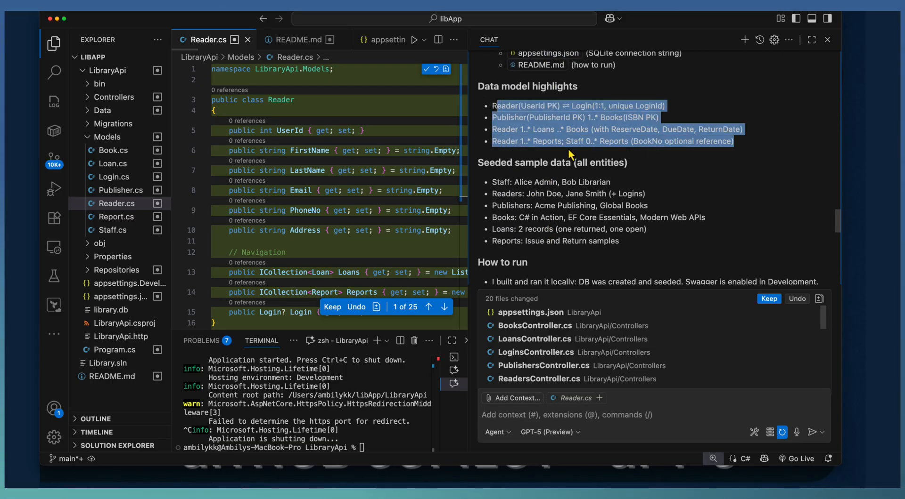
scroll(down, 3)
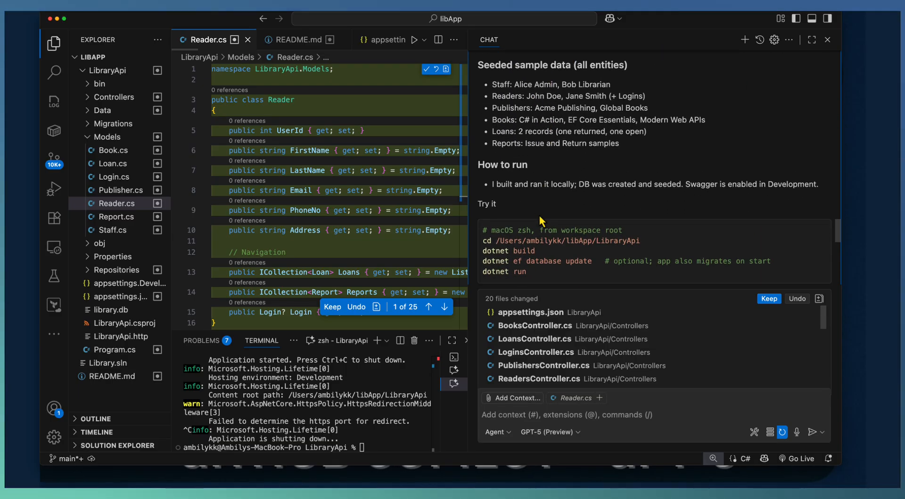
scroll(up, 3)
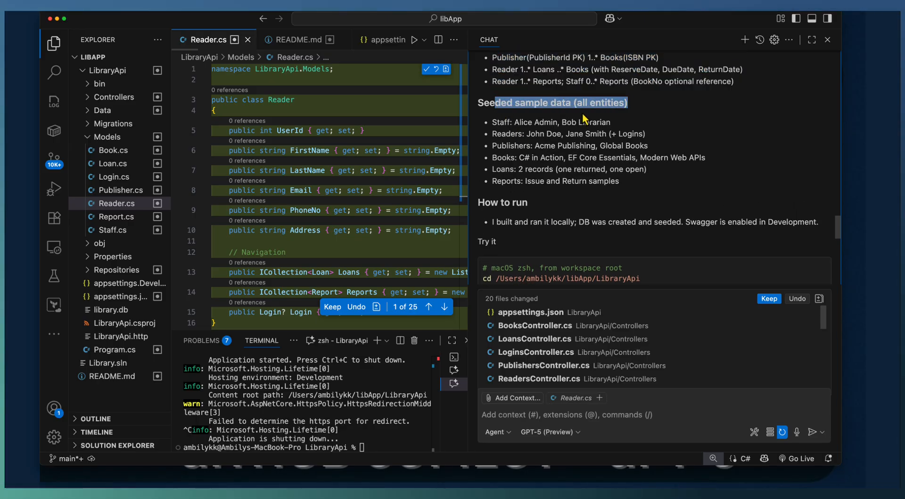
scroll(down, 3)
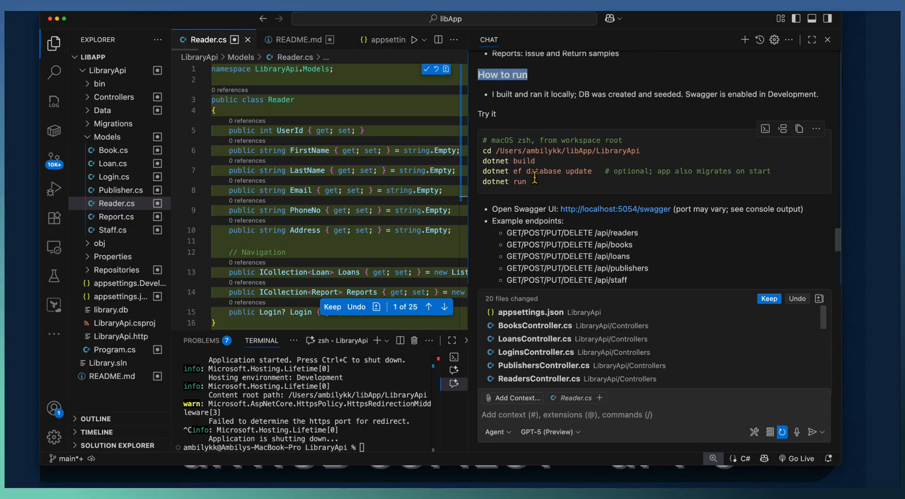
scroll(down, 3)
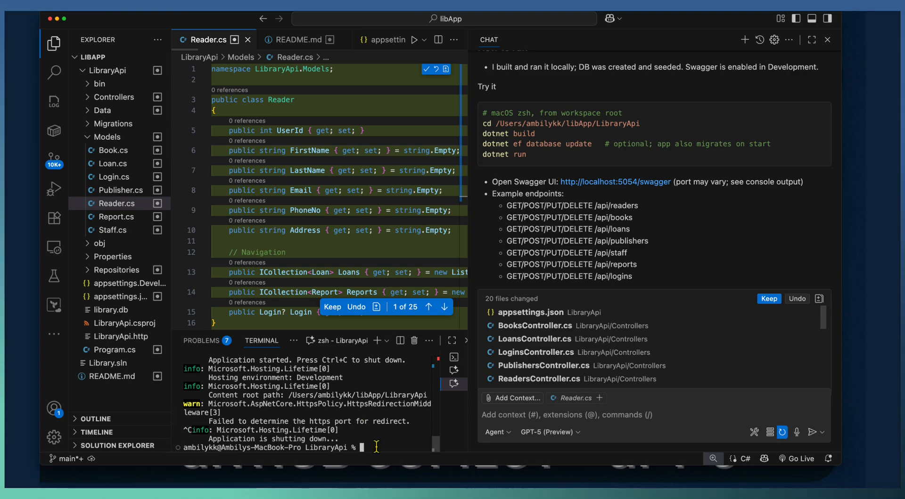
text(dotnet r)
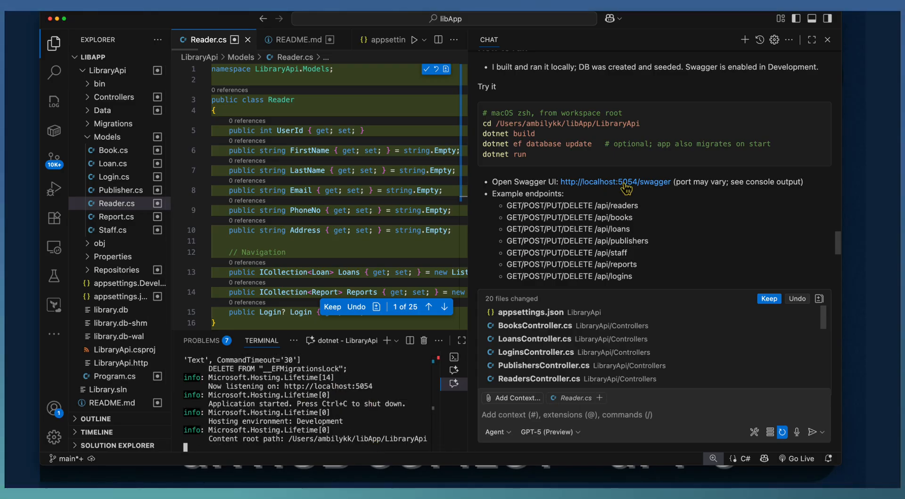
In Swagger UI, execute GET /api/Books and review the seeded book records returned with 200
click(616, 182)
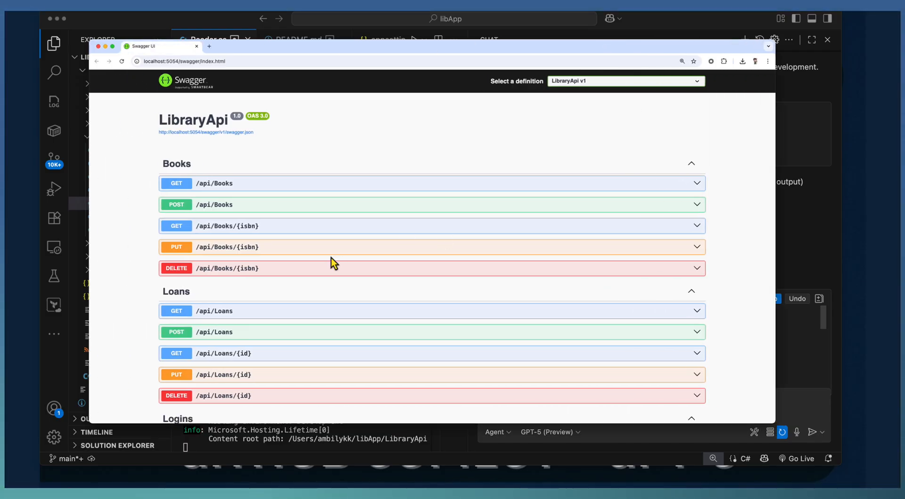
mouse_move(225, 193)
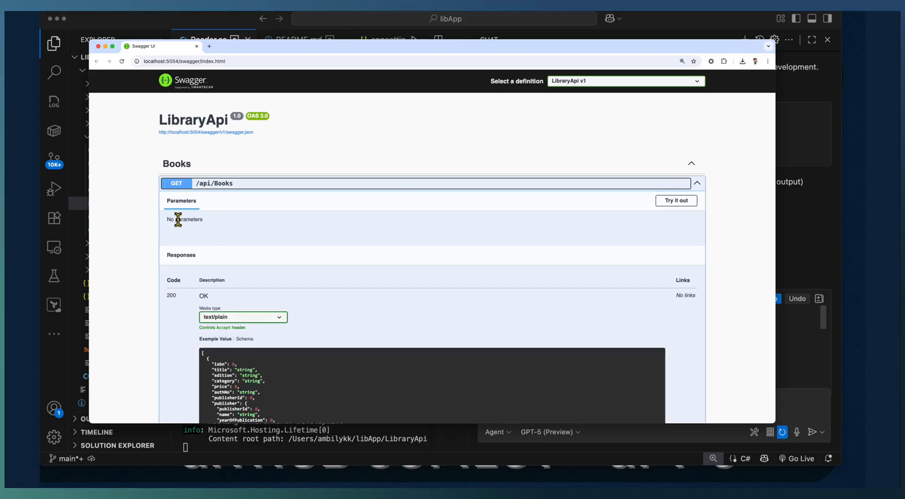
click(674, 201)
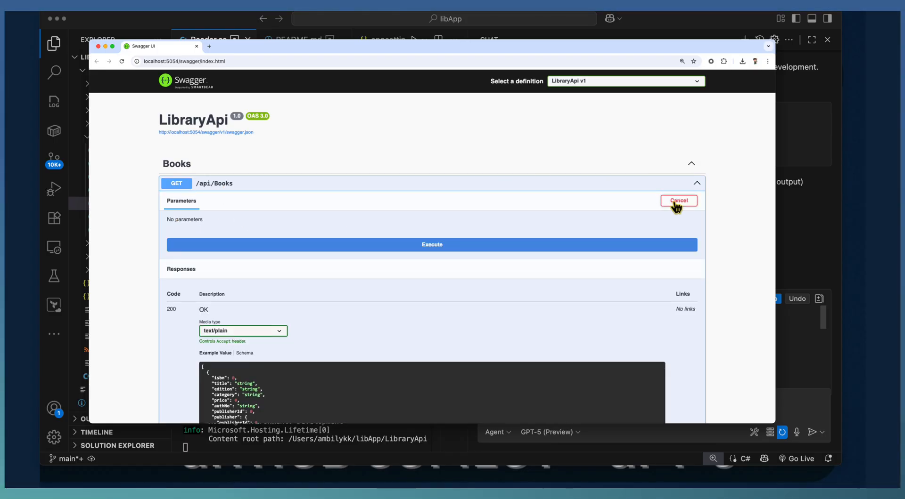
click(432, 244)
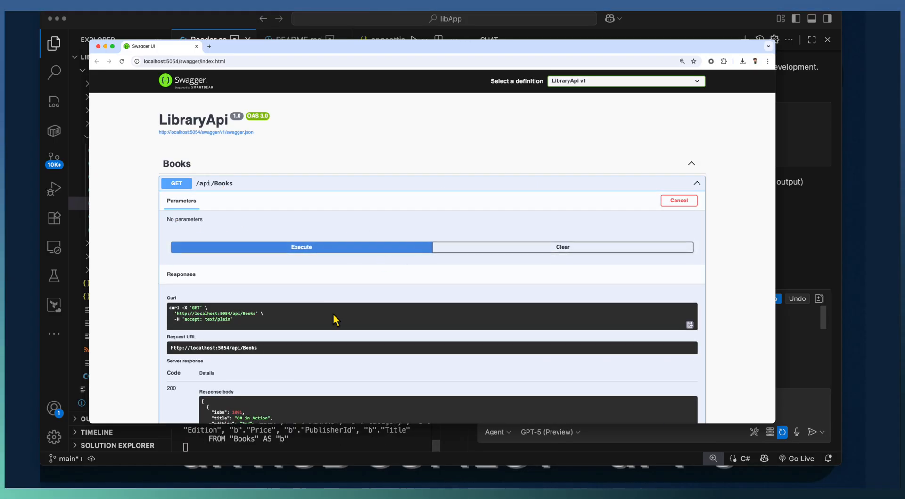
scroll(down, 3)
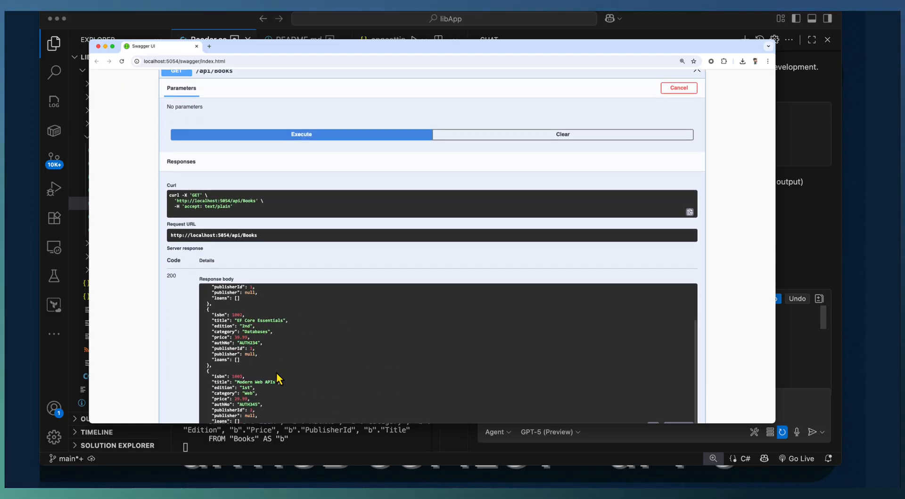
scroll(down, 3)
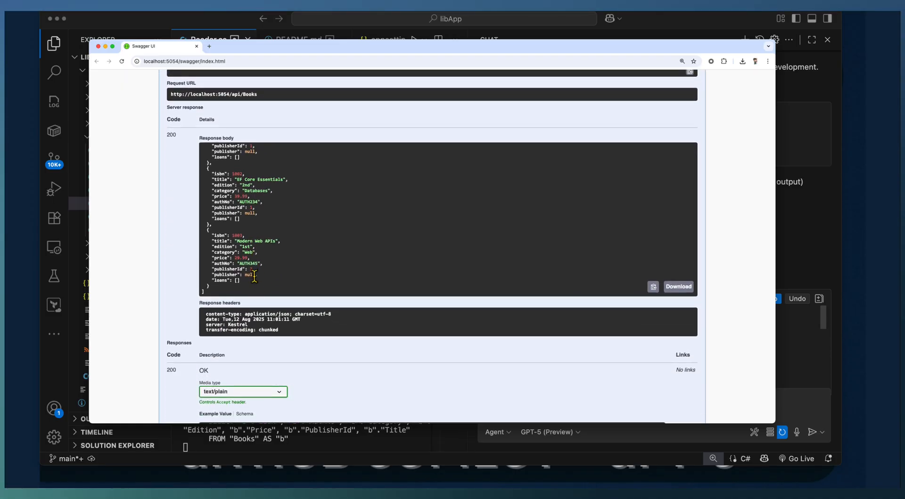
scroll(up, 3)
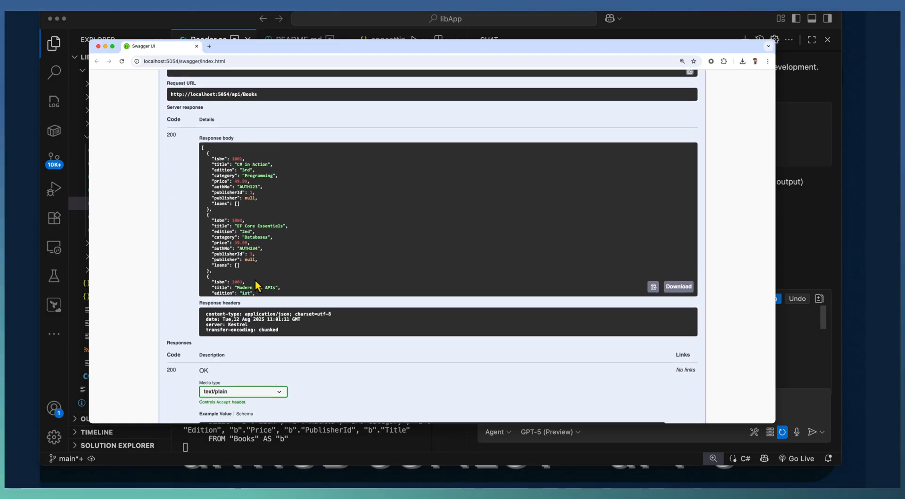
scroll(down, 3)
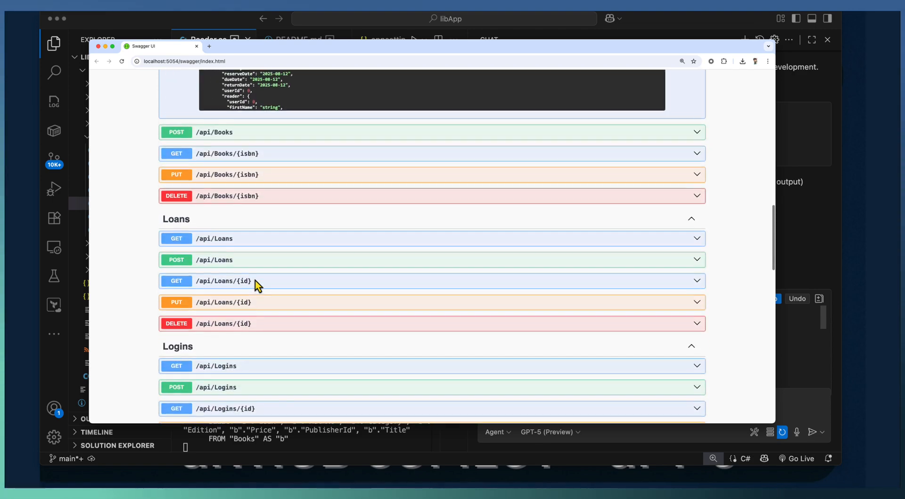
scroll(down, 3)
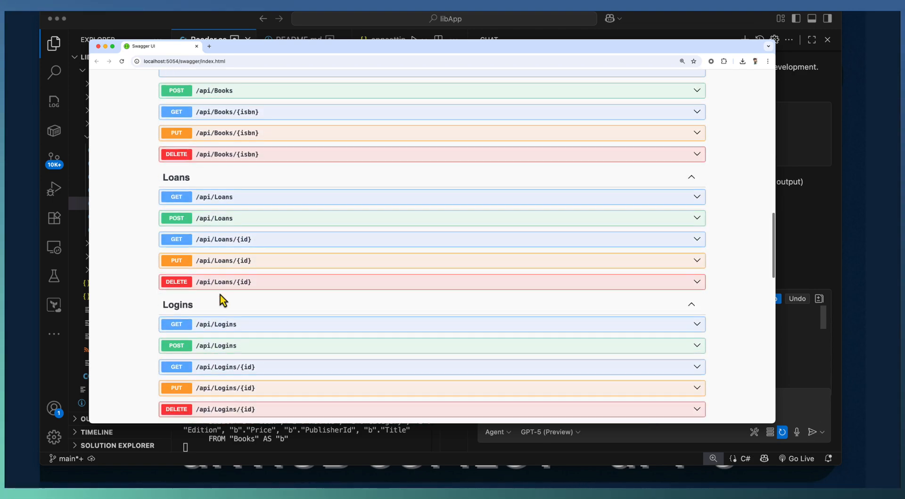
scroll(down, 3)
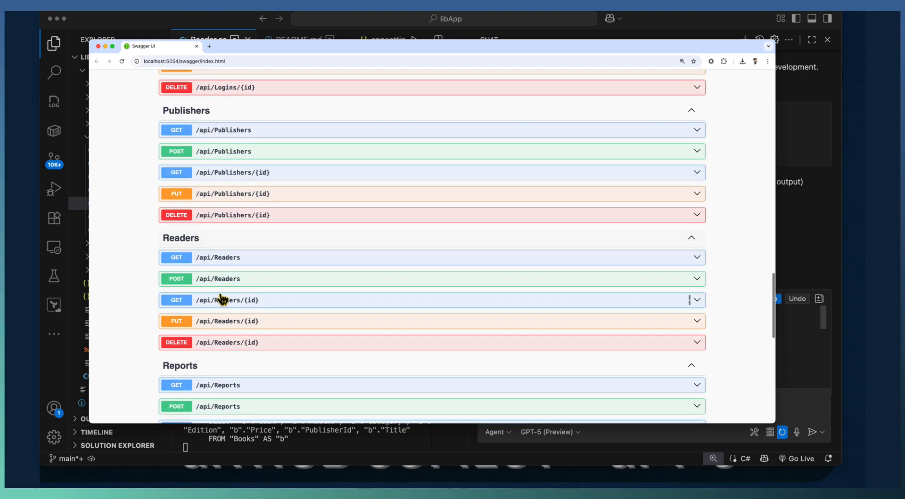
mouse_move(224, 134)
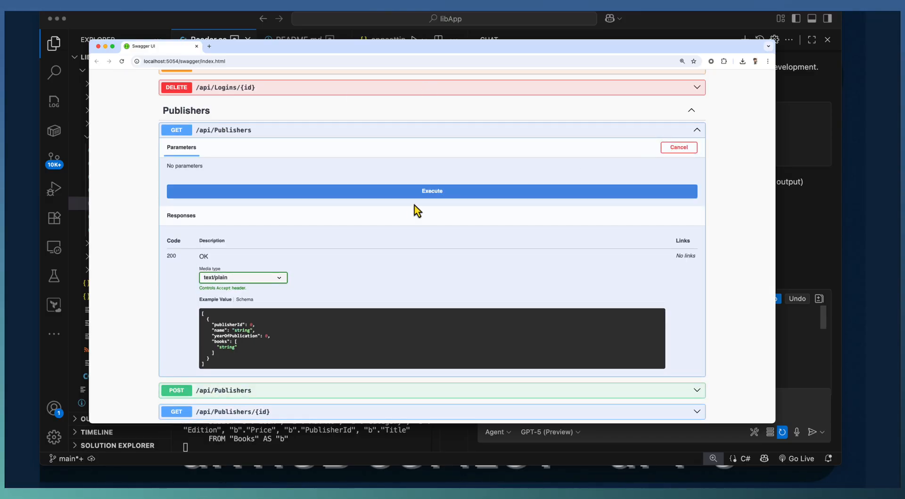
Execute GET /api/Publishers, then expand the Book schema and its nested Publisher name, books and yearOfPublication fields
click(431, 192)
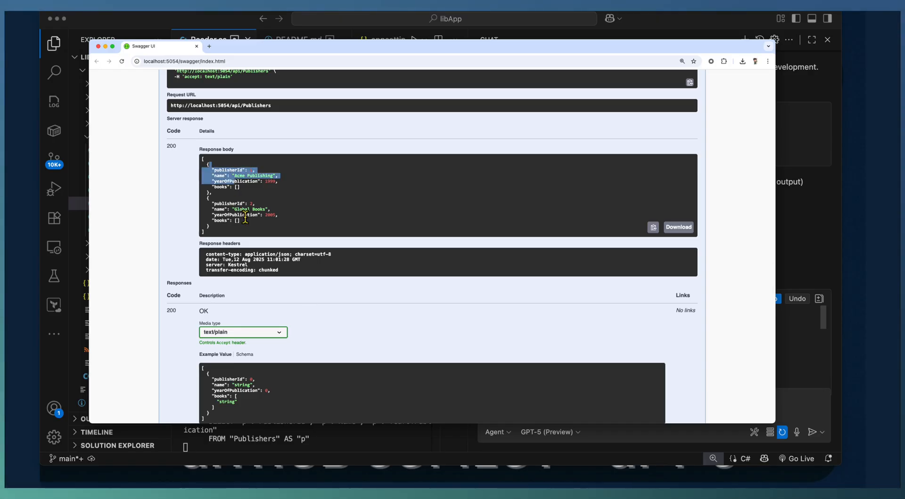
scroll(down, 3)
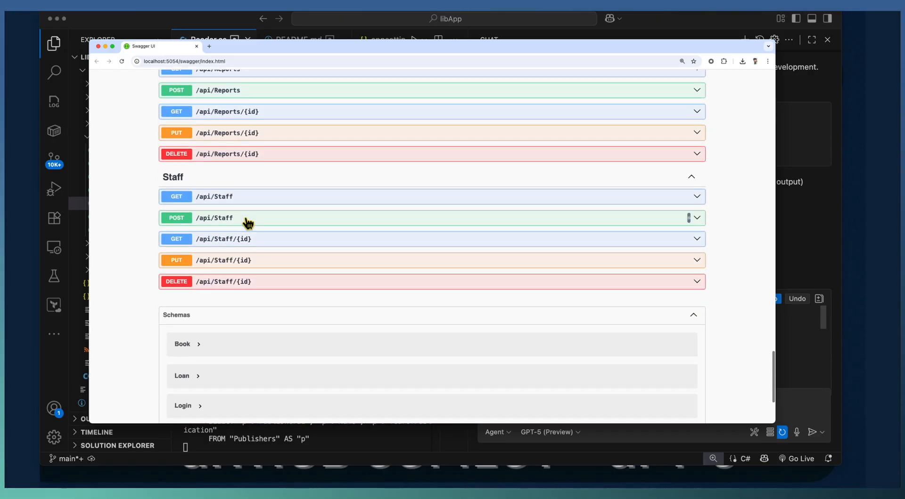
click(182, 344)
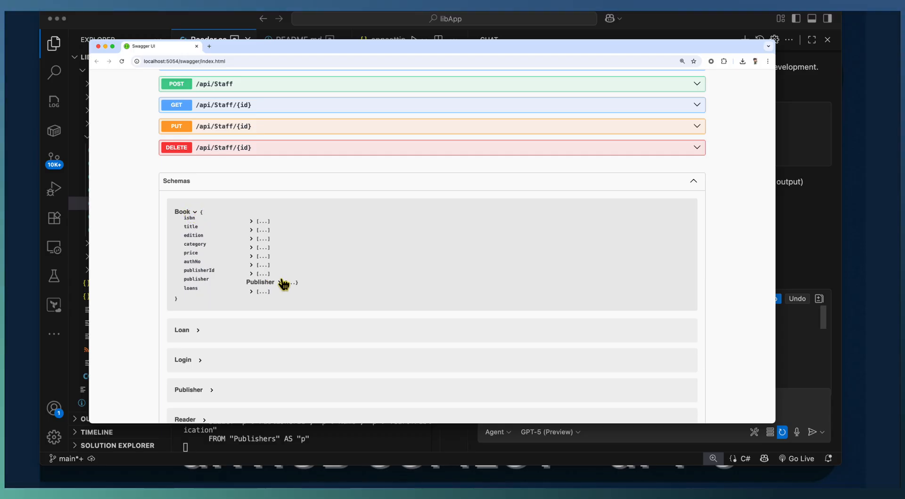
click(260, 282)
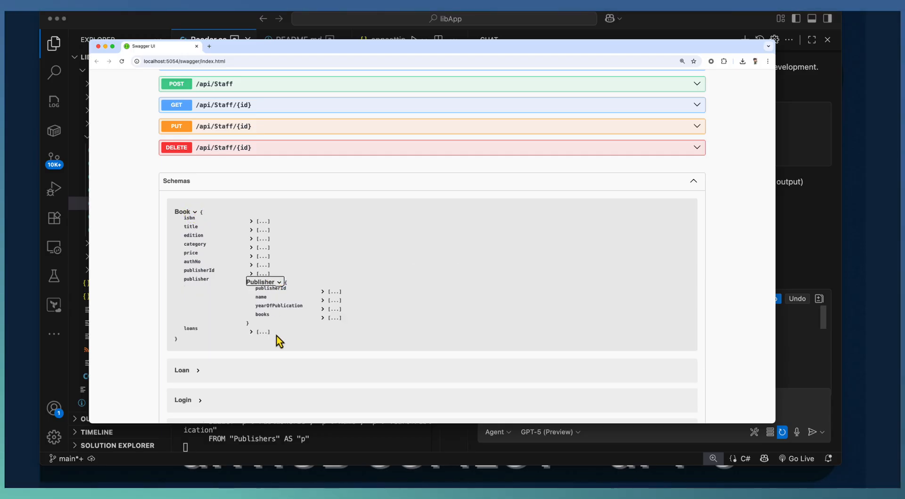
mouse_move(319, 305)
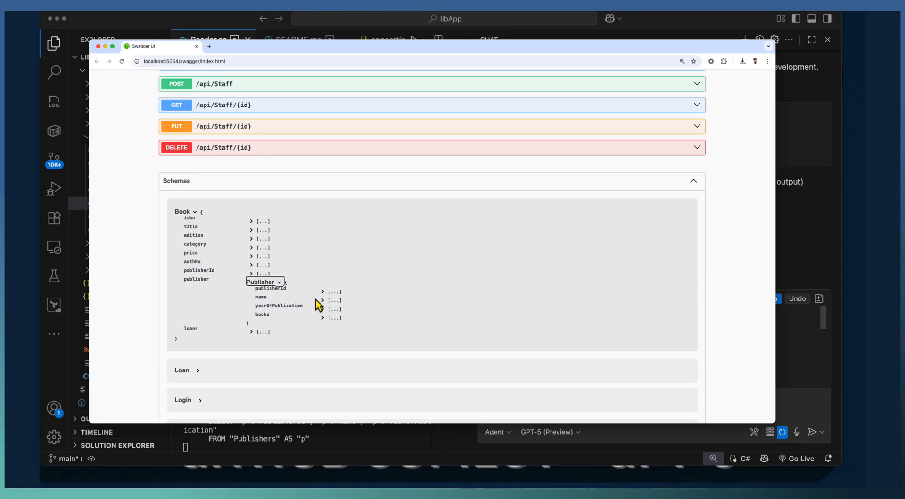
click(323, 301)
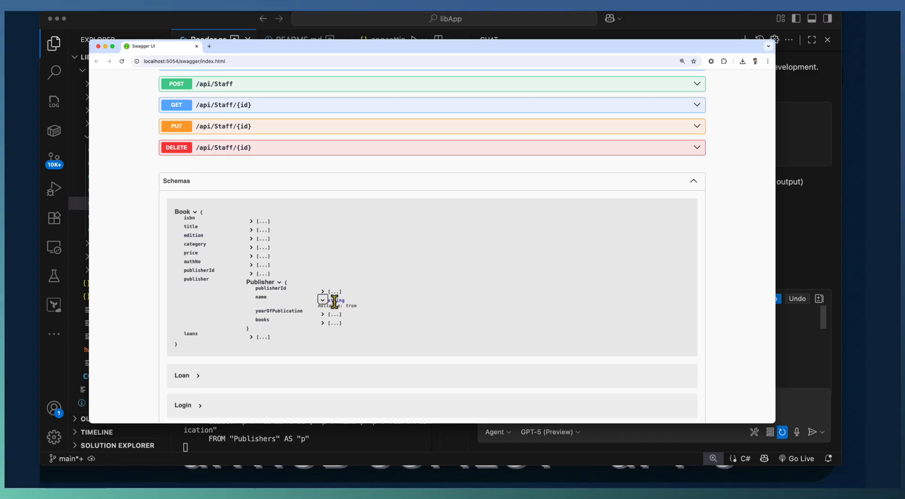
click(323, 315)
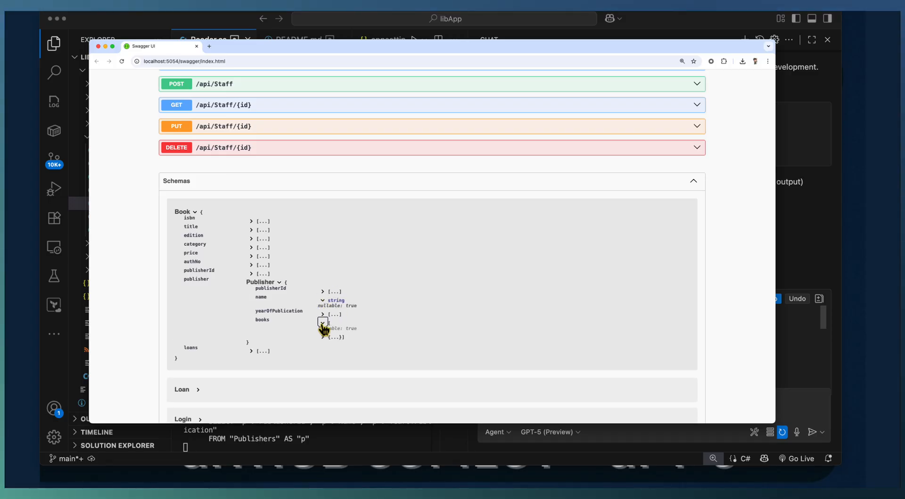
click(322, 315)
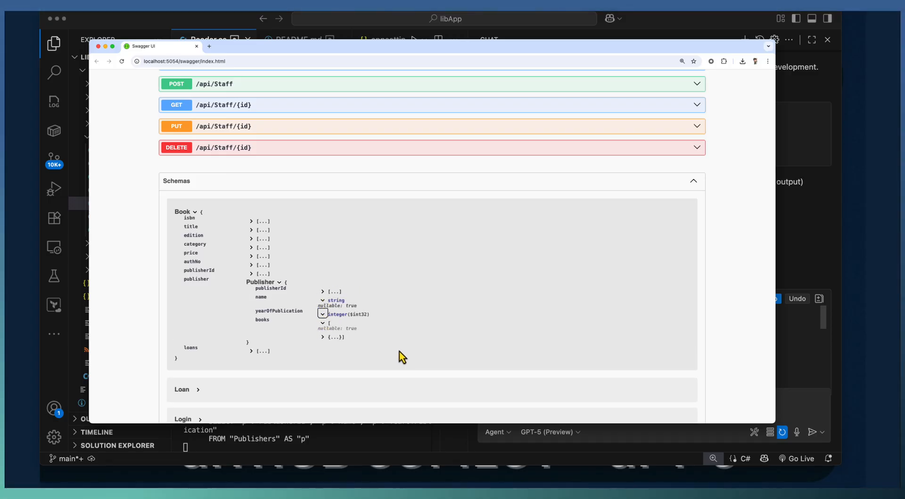
scroll(down, 3)
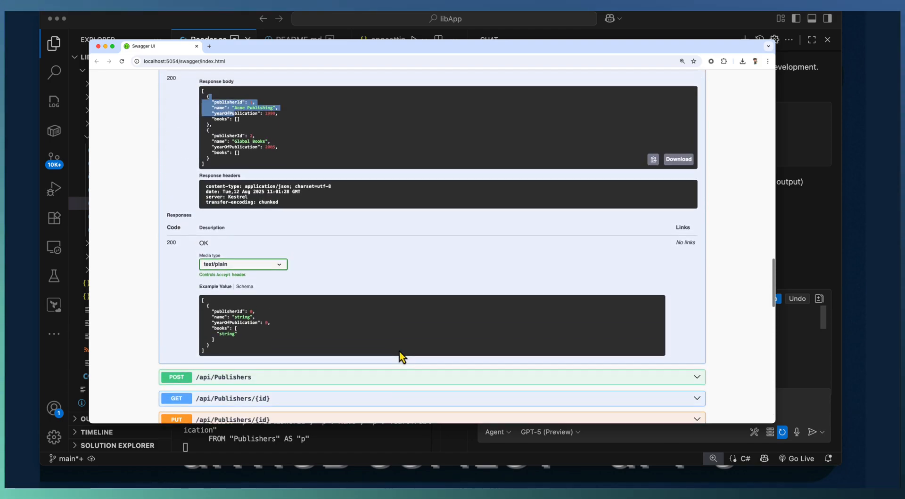
scroll(up, 3)
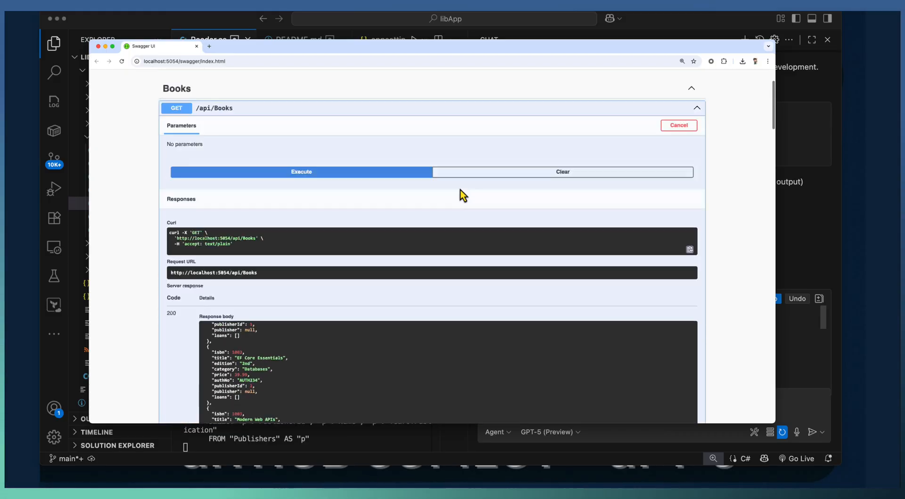
scroll(up, 3)
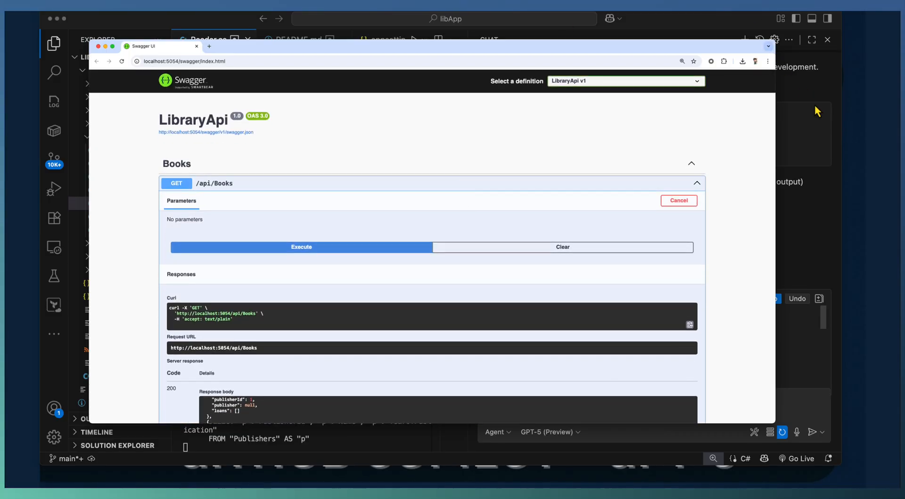
Return to VS Code and keep all 20 agent-changed API files
click(826, 40)
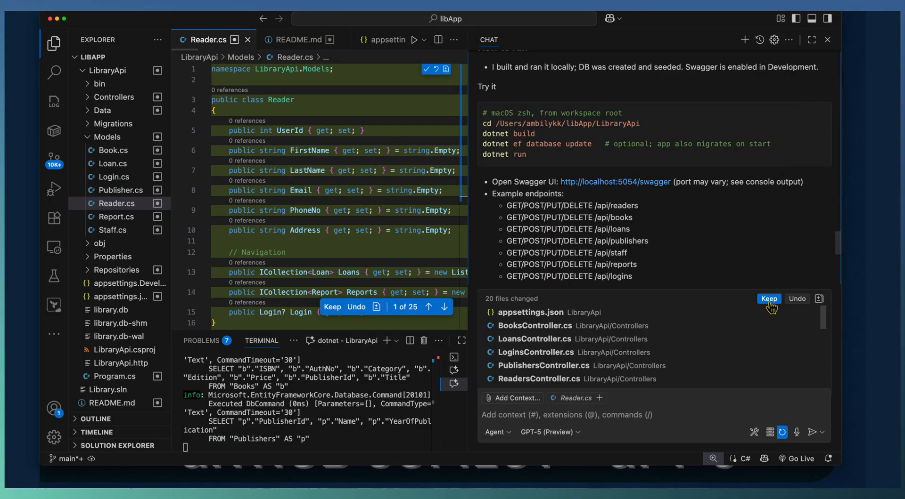
click(768, 299)
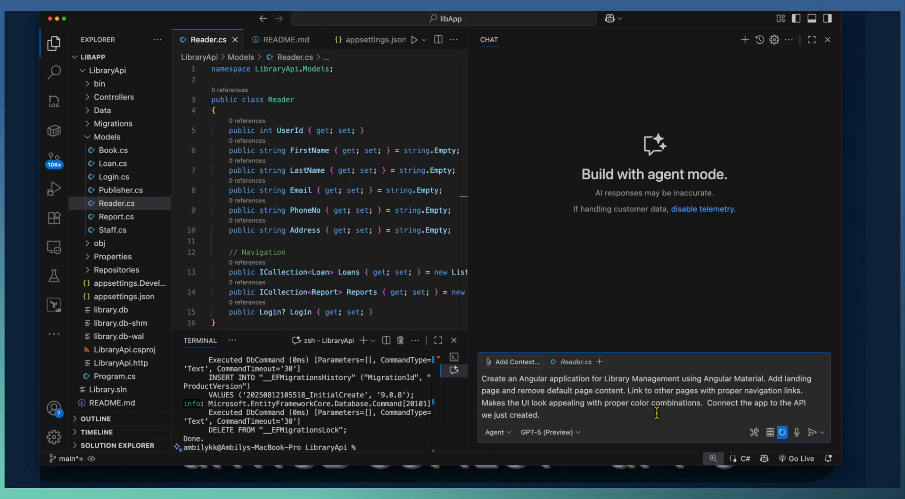
Send the Angular Material Library Management prompt and let the agent add a localhost:4200 CORS policy to Program.cs
click(811, 433)
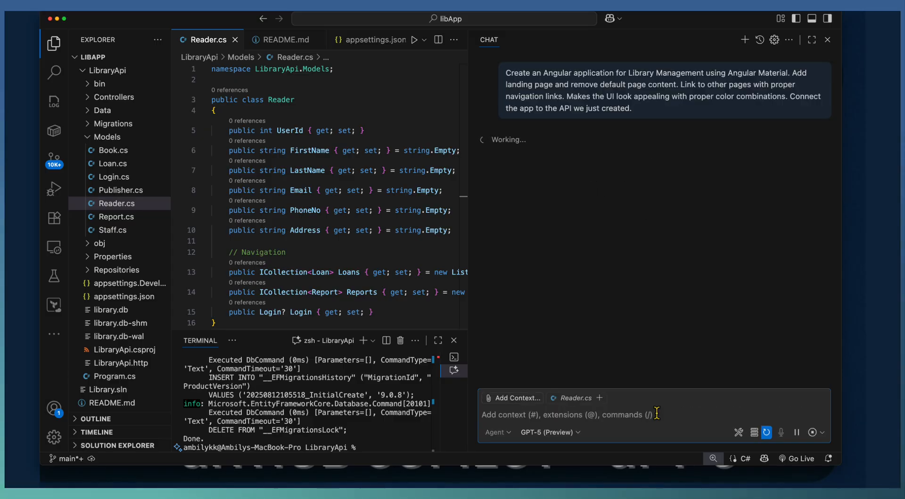
mouse_move(752, 86)
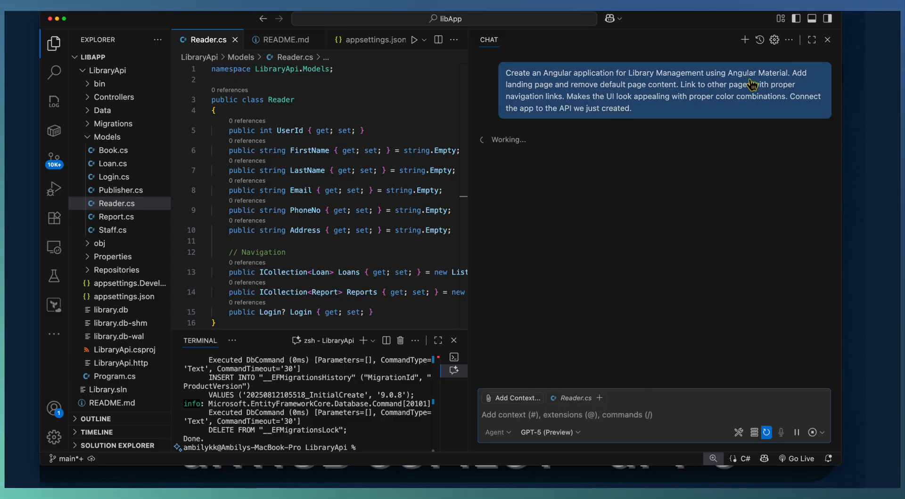
mouse_move(587, 96)
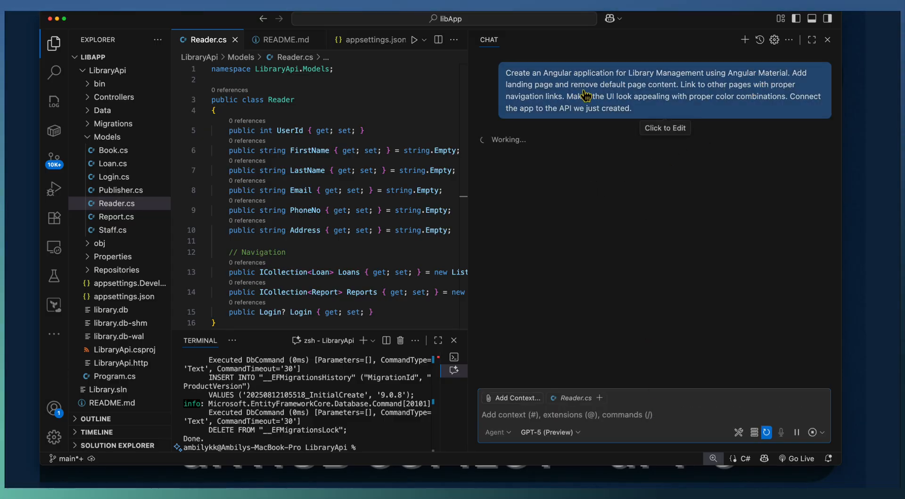
mouse_move(606, 94)
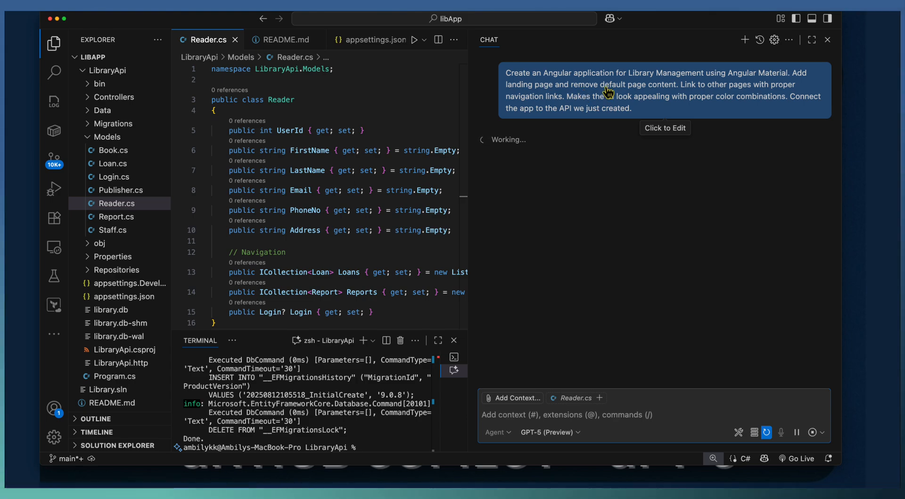
mouse_move(767, 110)
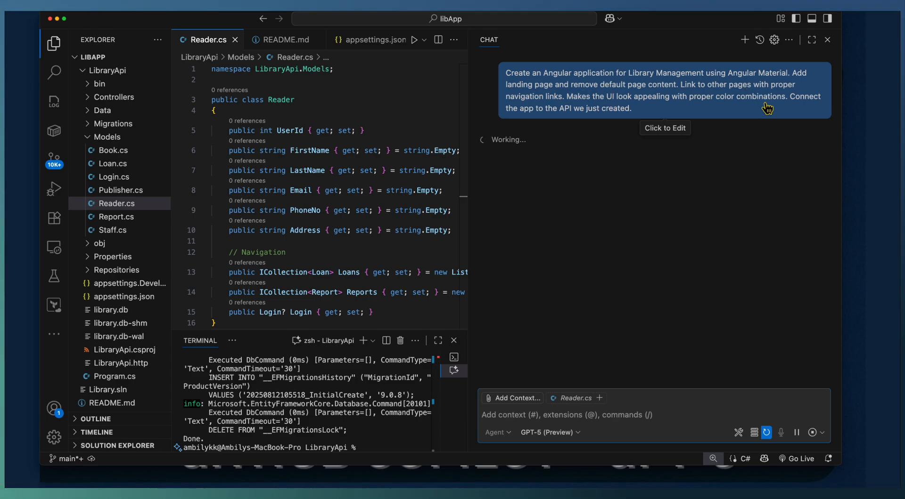
mouse_move(609, 121)
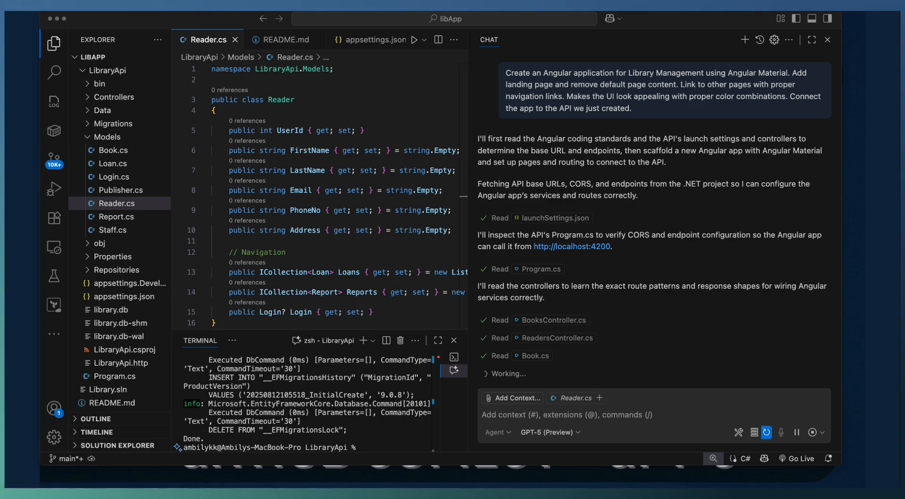
scroll(down, 3)
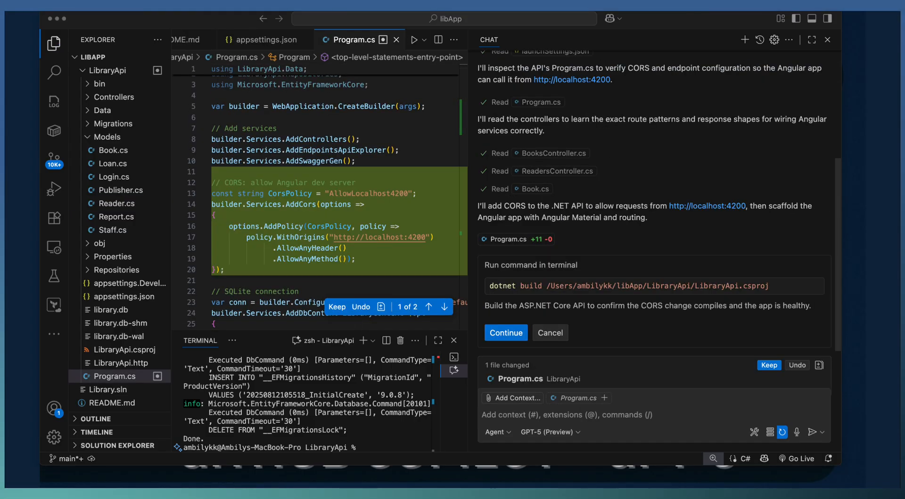
Approve Copilot's dotnet build and the Angular CLI scaffolding of the library-ui app
click(505, 333)
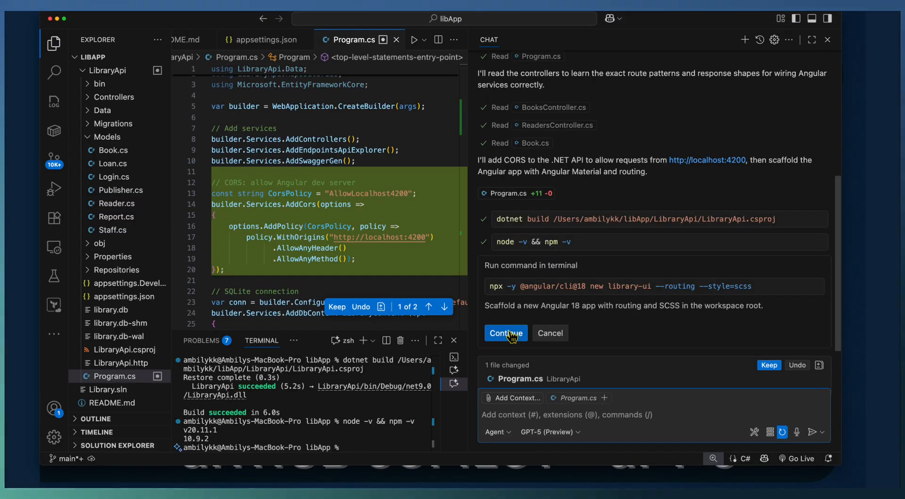
click(505, 333)
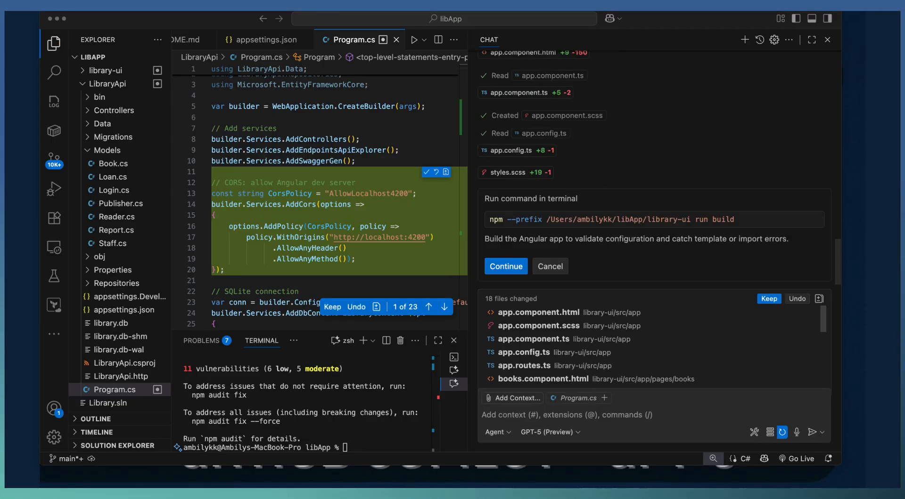
Approve npm run build and npm run start so the Books page shows three books
click(505, 267)
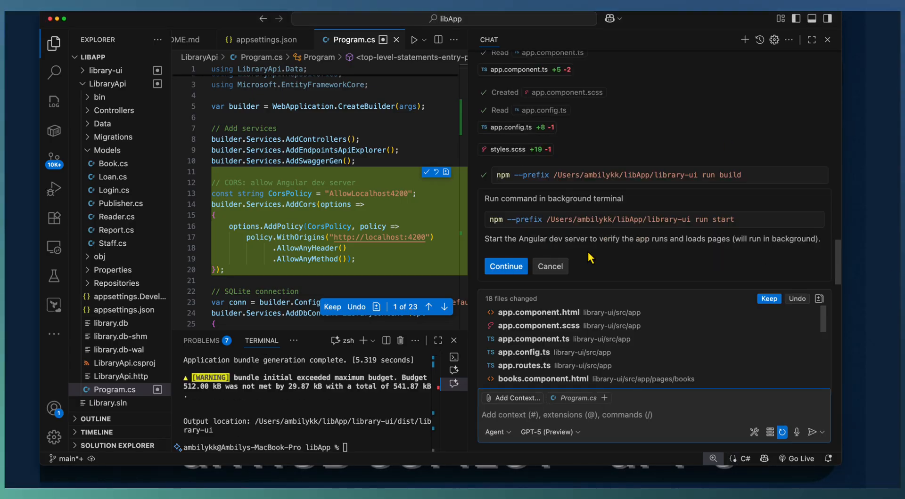
click(505, 267)
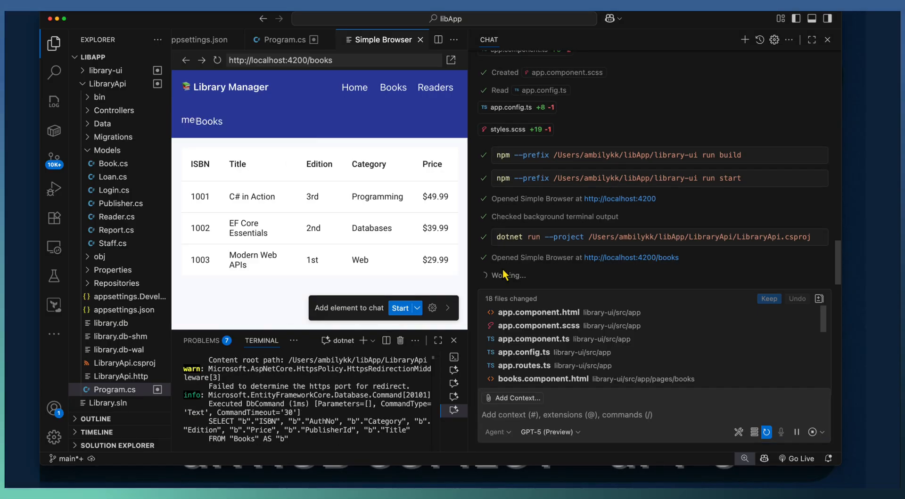
View the Readers page at localhost:4200/readers listing two readers after Copilot finishes
click(435, 86)
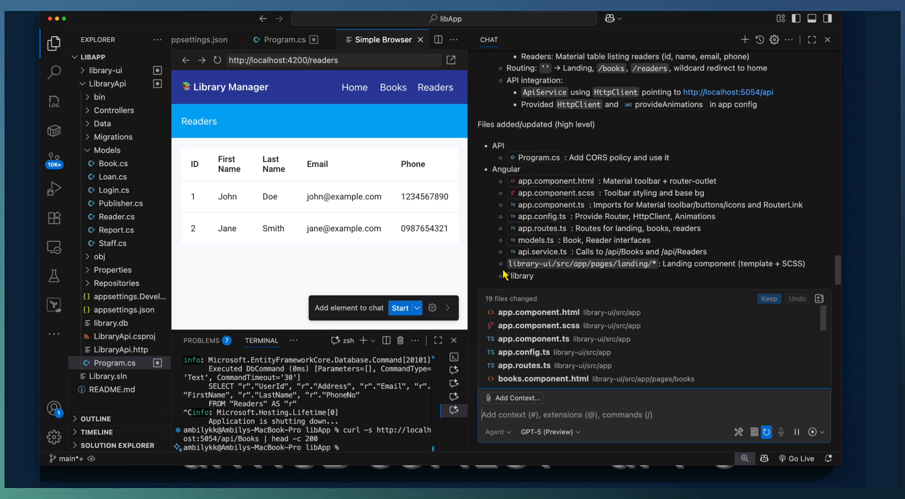
Scroll through Copilot's completion summary reporting both builds passing
scroll(down, 3)
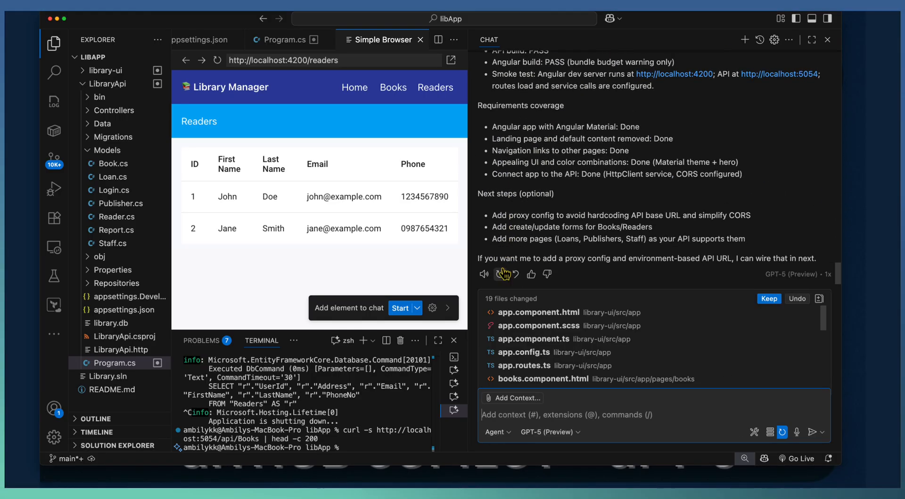
scroll(up, 3)
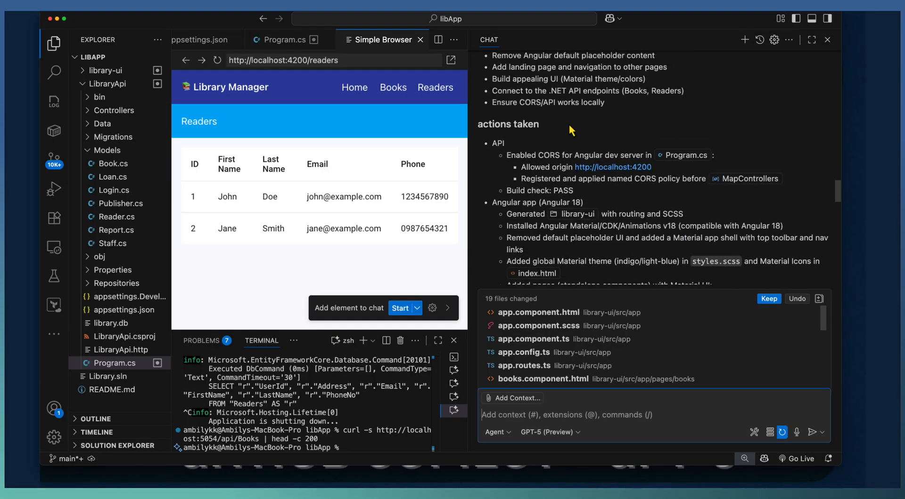
scroll(up, 3)
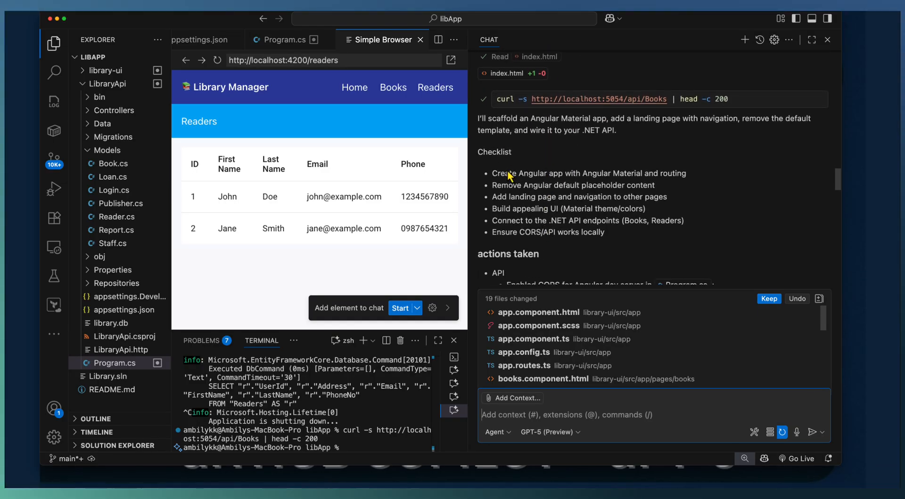
mouse_move(526, 283)
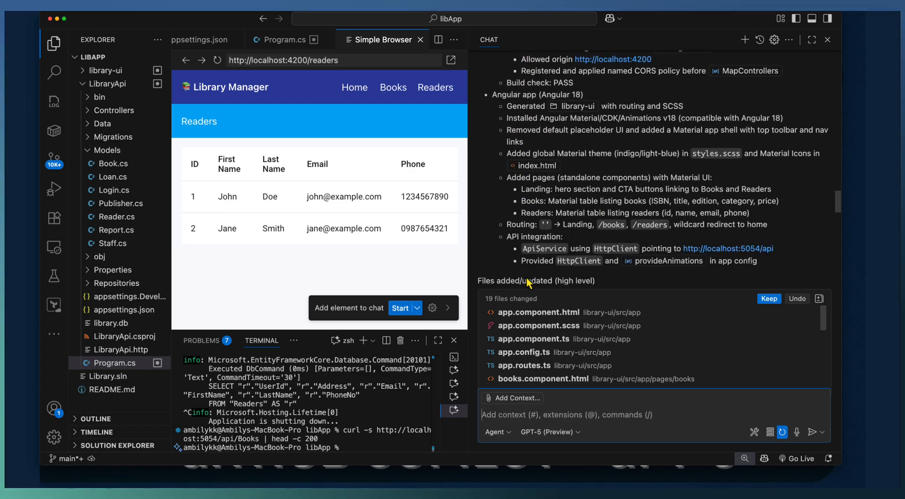
scroll(down, 3)
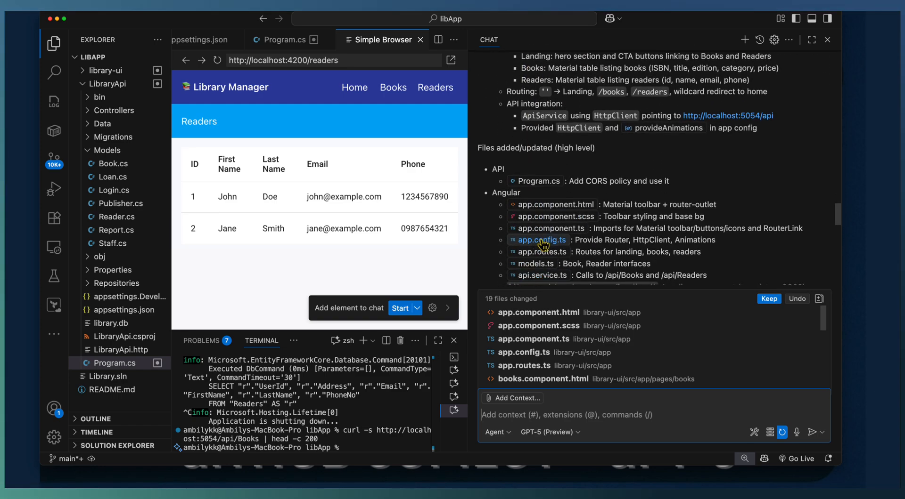
scroll(down, 3)
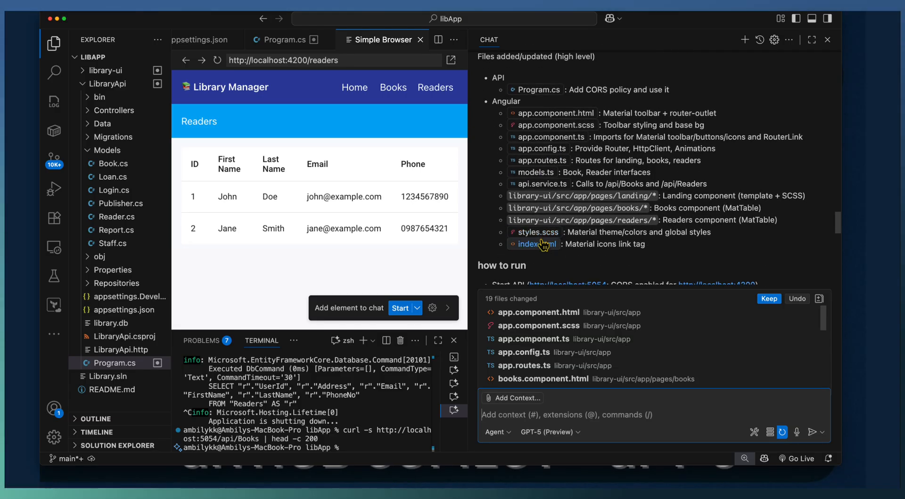
scroll(down, 3)
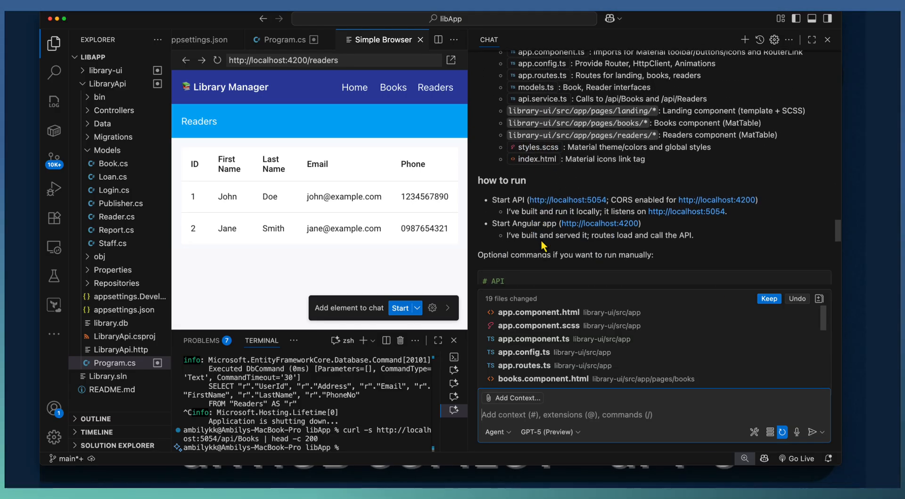
scroll(down, 3)
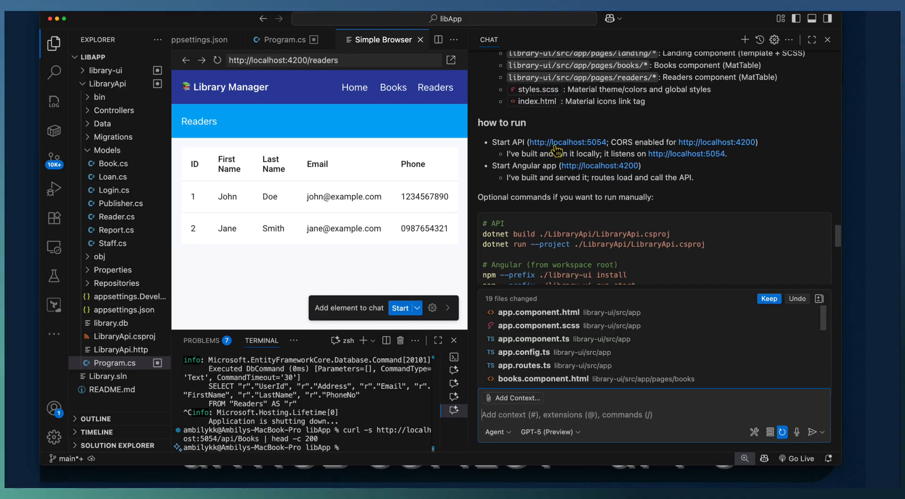
scroll(down, 3)
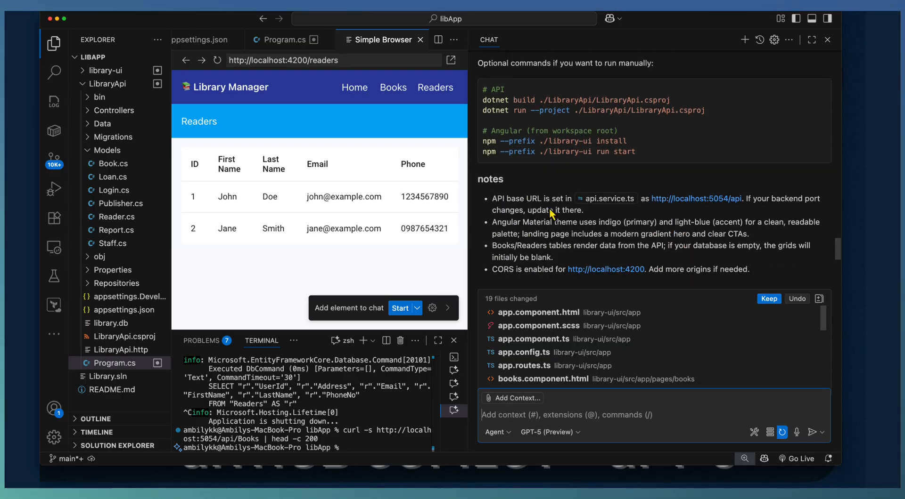
scroll(down, 3)
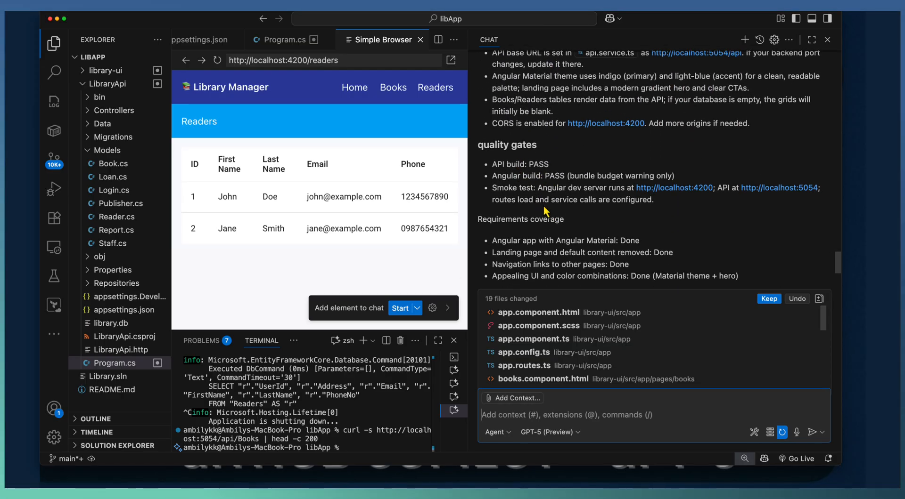
scroll(down, 3)
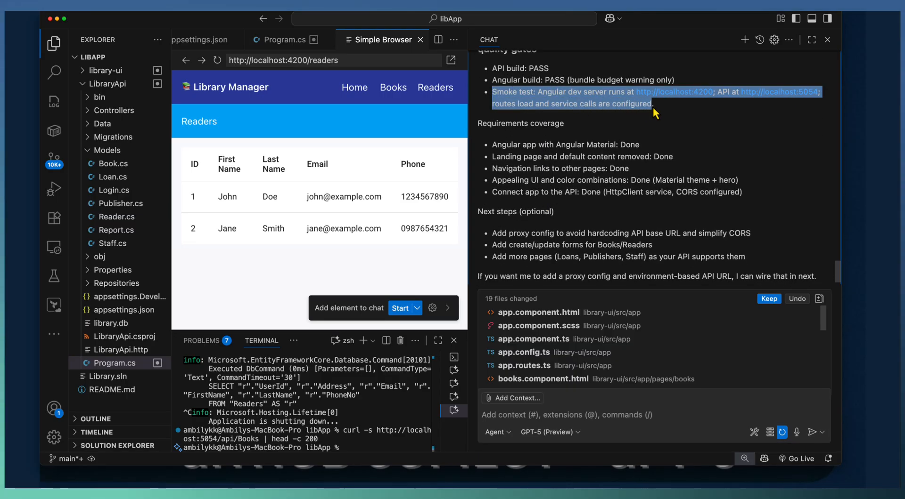
scroll(up, 3)
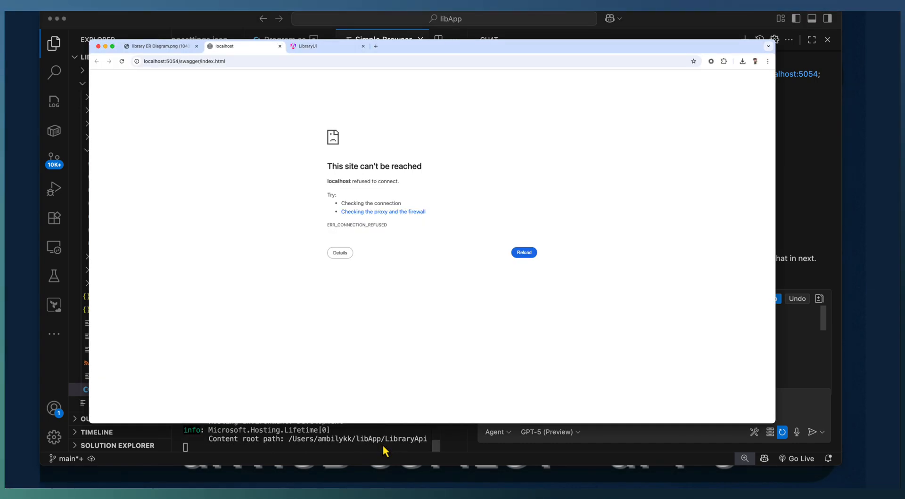
Switch to Chrome's LibraryUI tab showing the Library Manager welcome page at localhost:4200
click(523, 253)
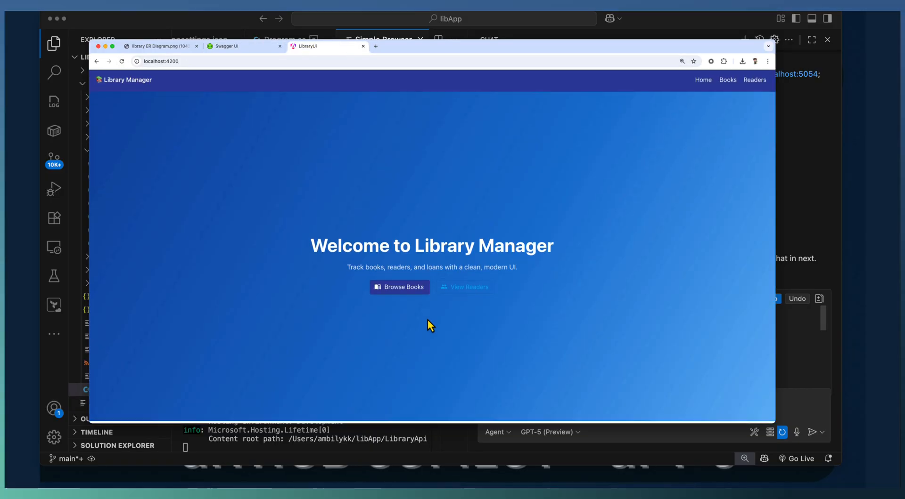
click(400, 287)
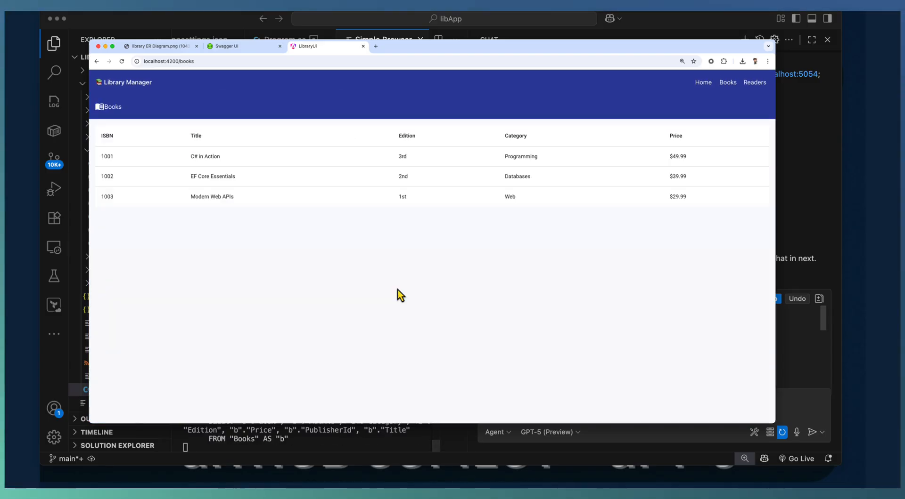
mouse_move(703, 82)
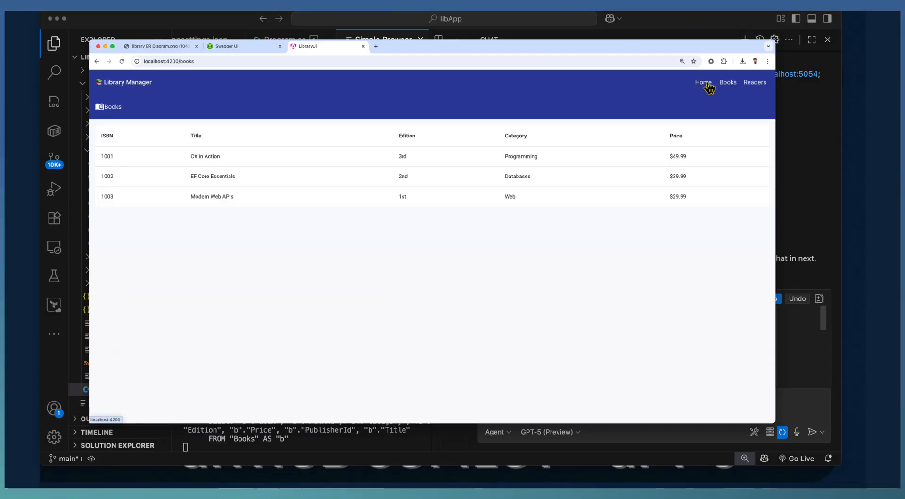
mouse_move(754, 82)
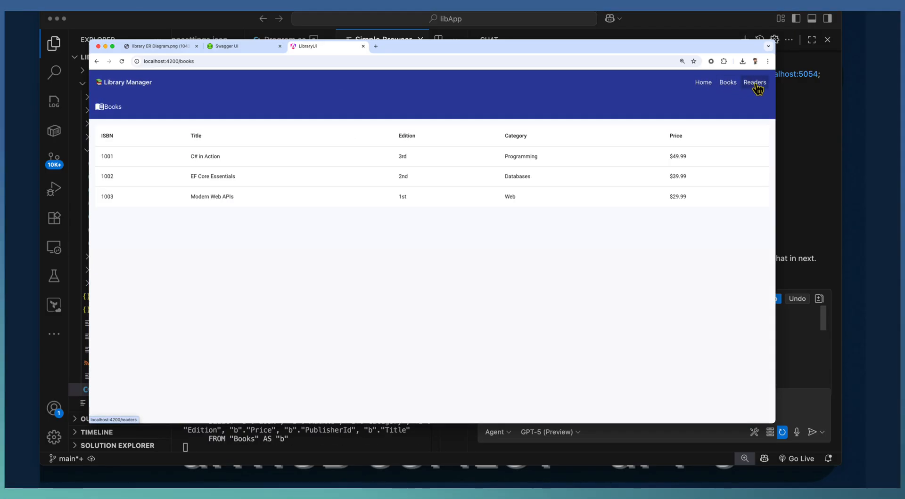
click(754, 82)
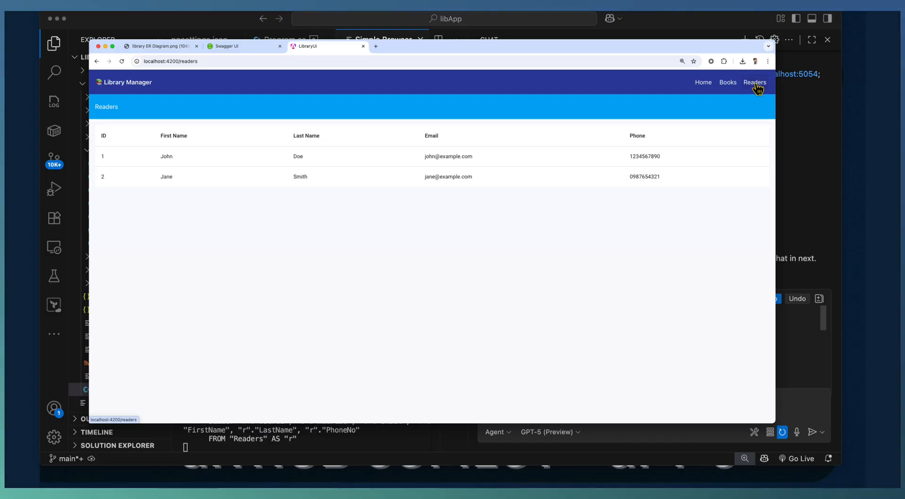
click(703, 82)
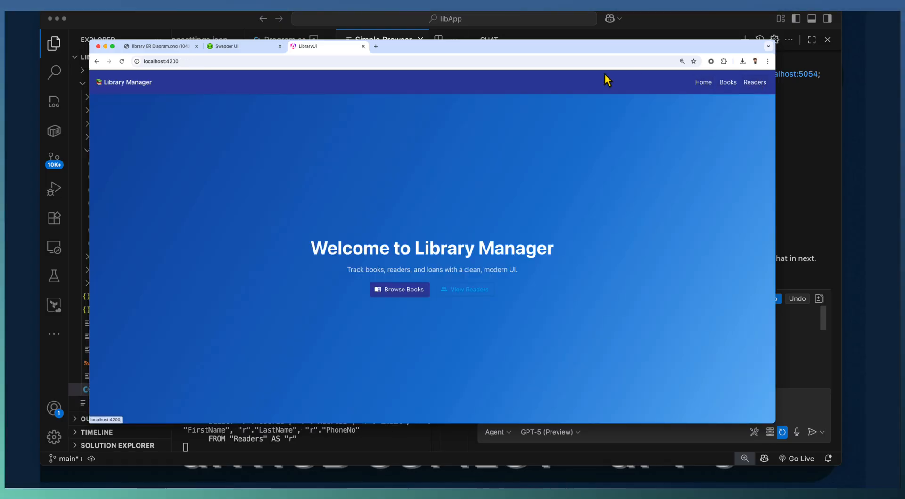
mouse_move(465, 289)
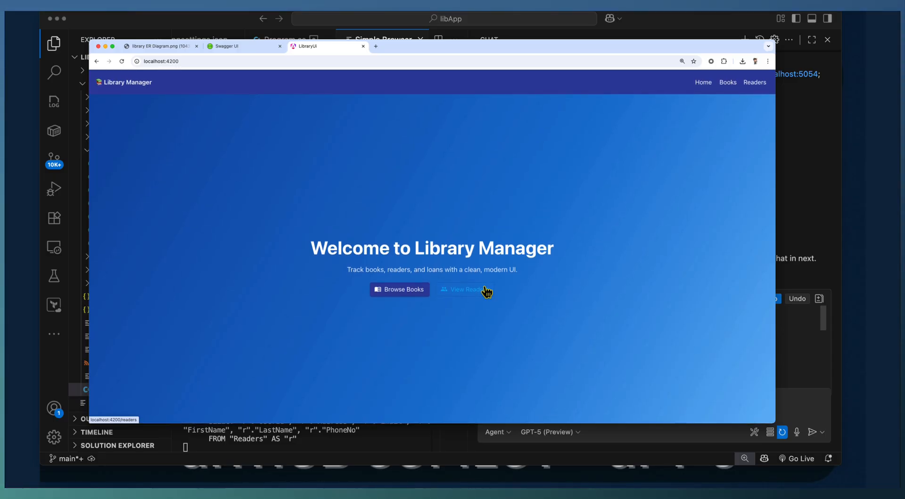
mouse_move(571, 236)
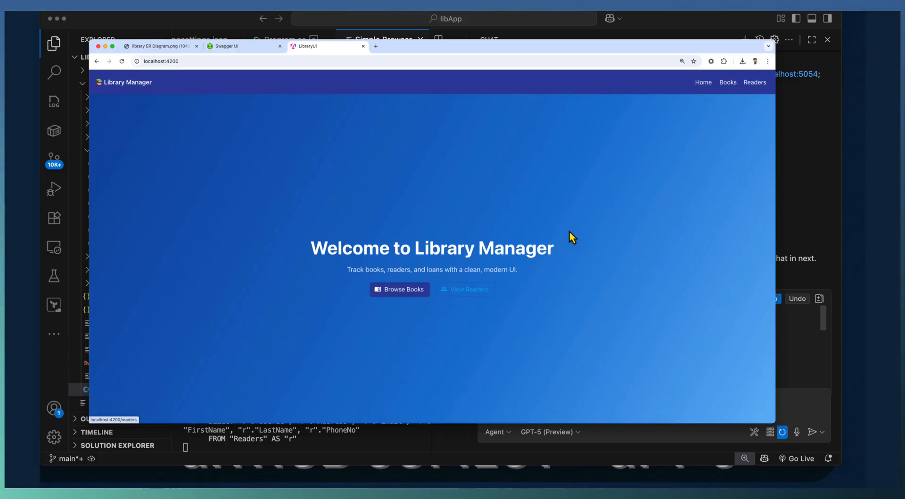
mouse_move(769, 213)
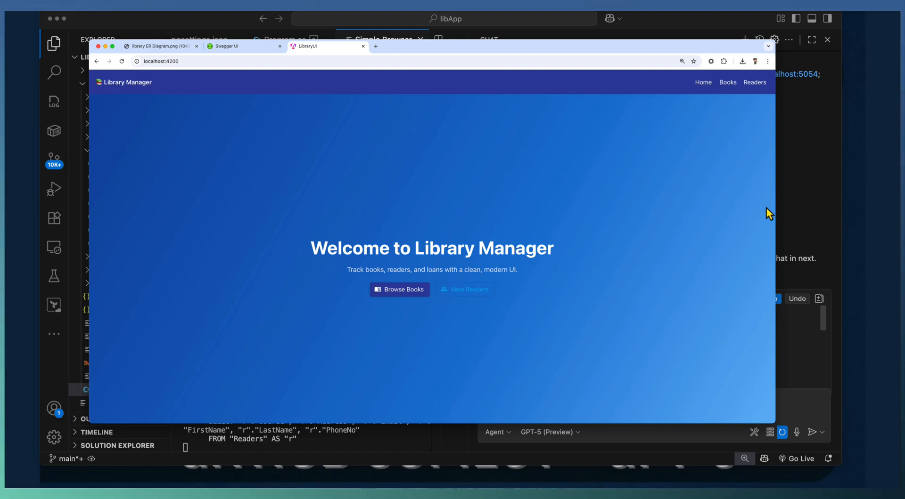
mouse_move(865, 143)
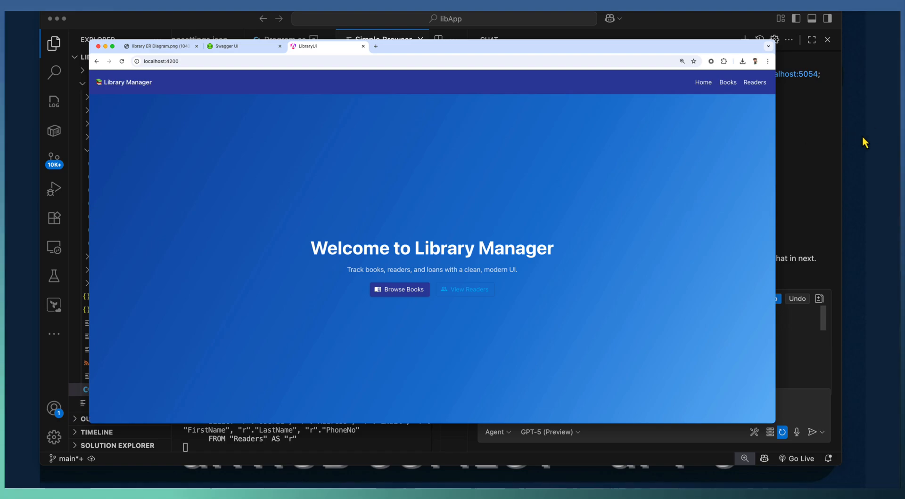